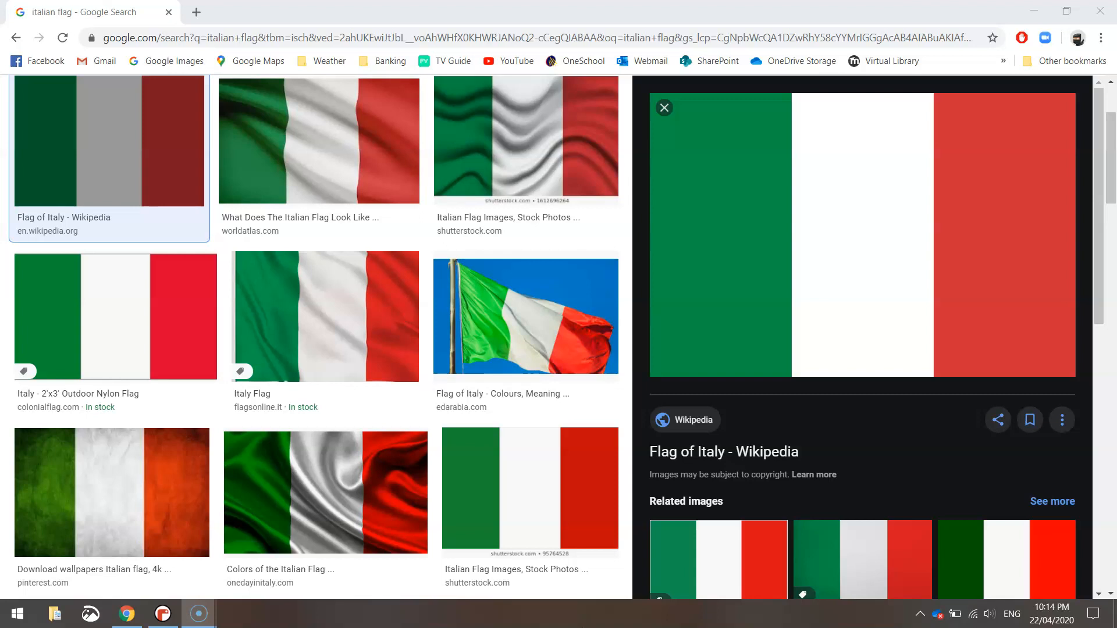
pyautogui.moveTo(703, 274)
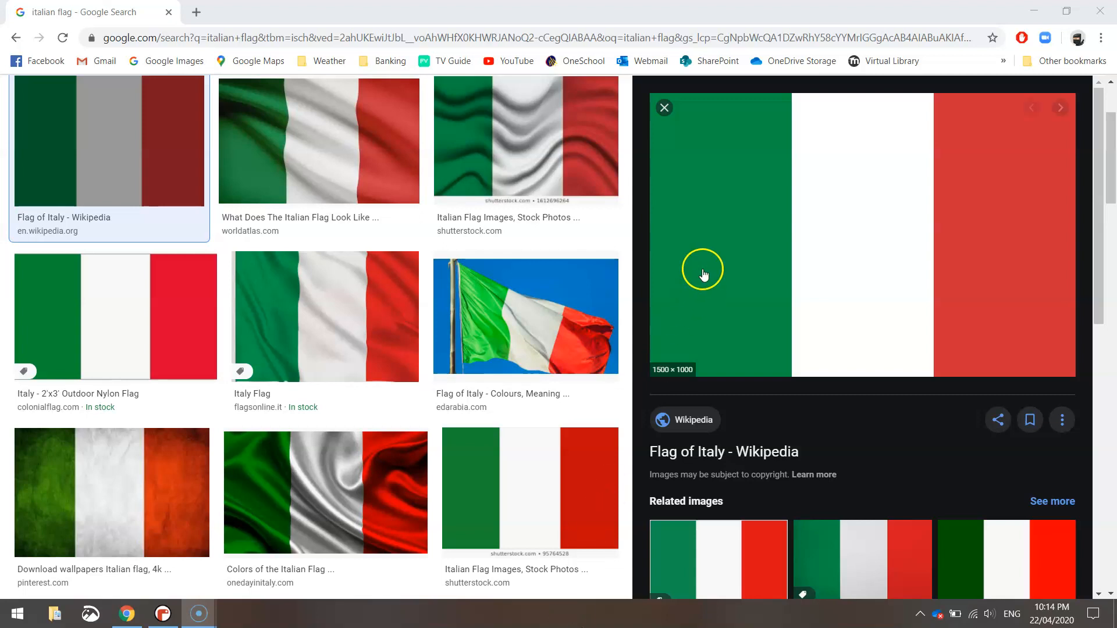
pyautogui.moveTo(865, 453)
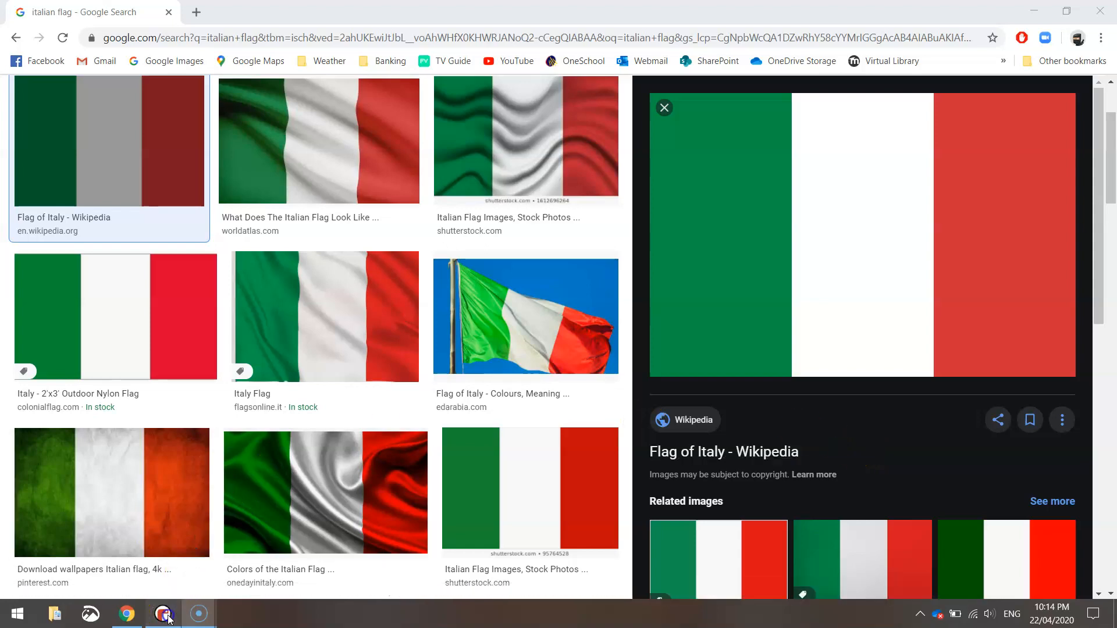
# Switch from the Italian flag image results in Chrome to the blank Mu editor.
pyautogui.click(163, 614)
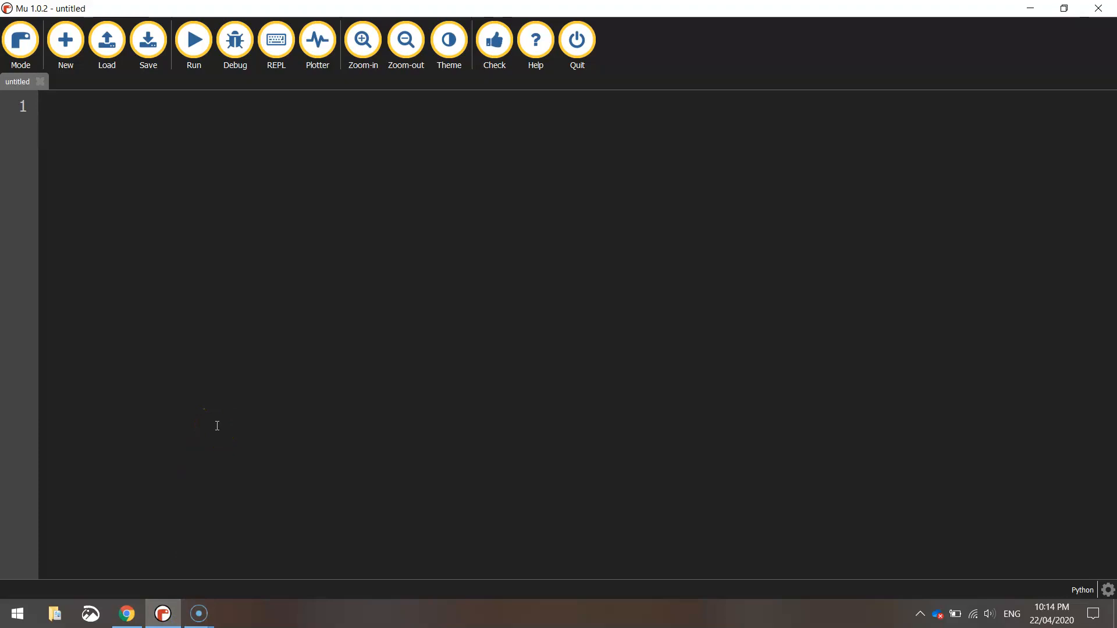
# Write 'from turtle import *', speed(0) and setup(800, 500) at the top of the script.
pyautogui.write('from t')
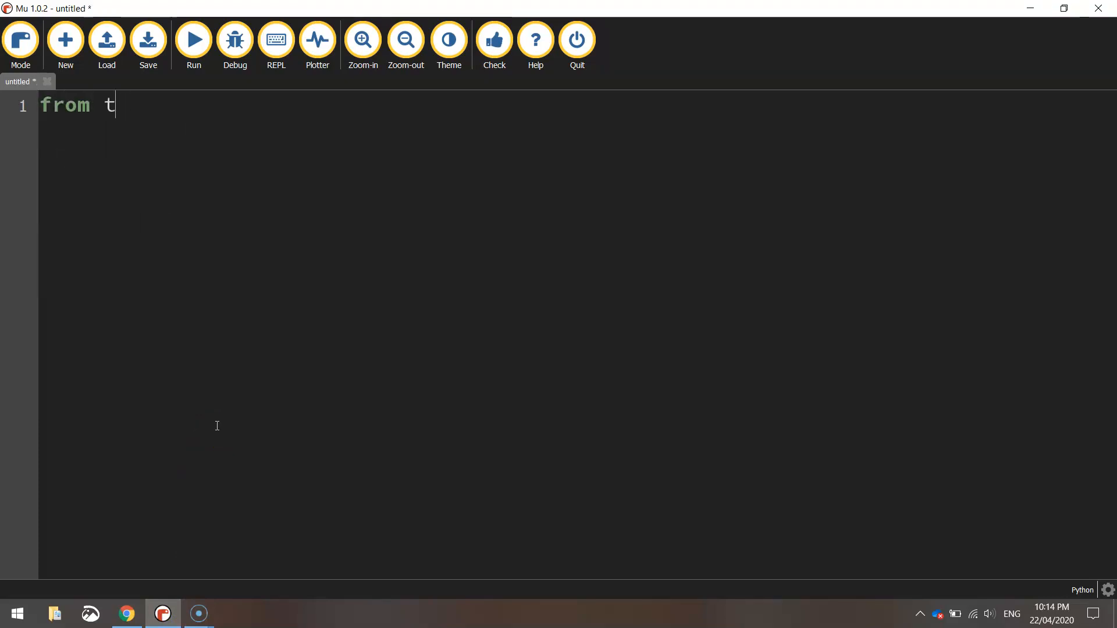
pyautogui.write('urtle import')
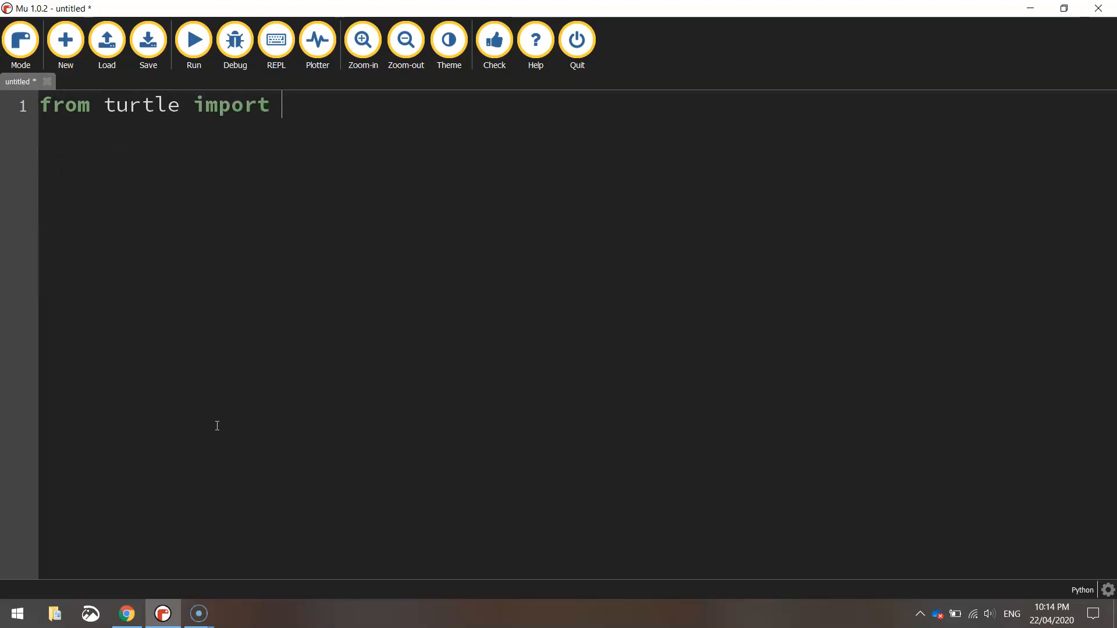
pyautogui.write('*')
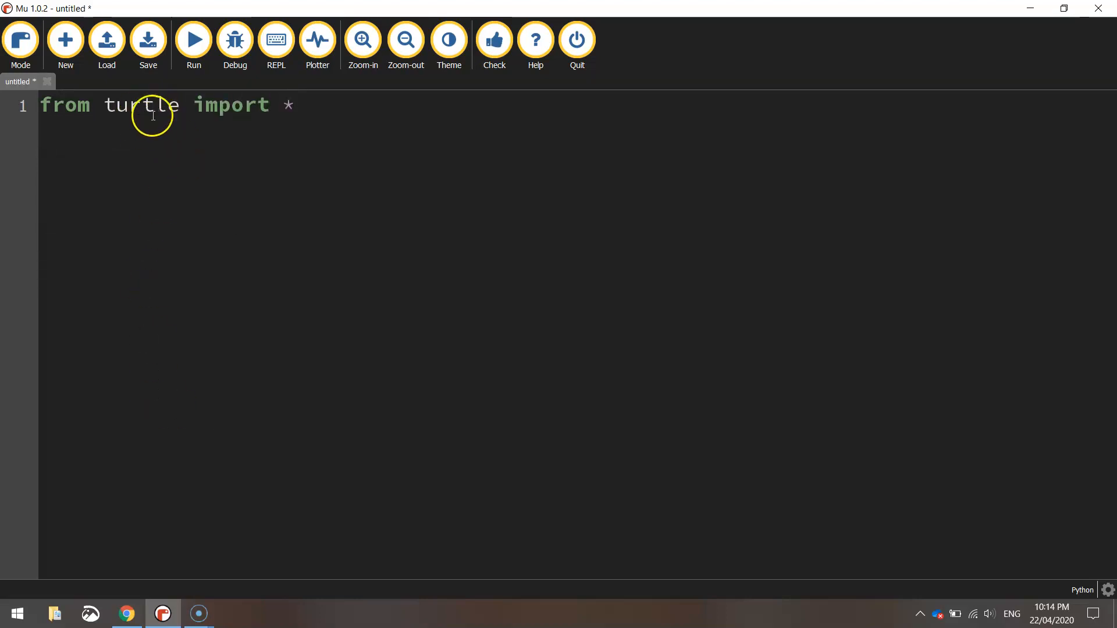
pyautogui.doubleClick(142, 105)
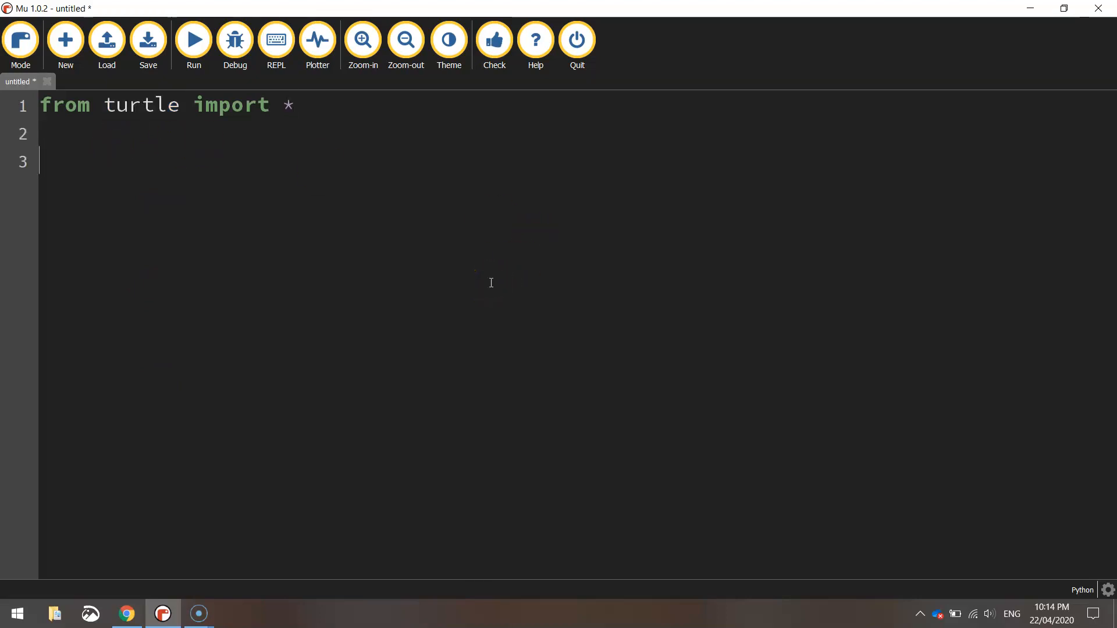
pyautogui.write('speed(0')
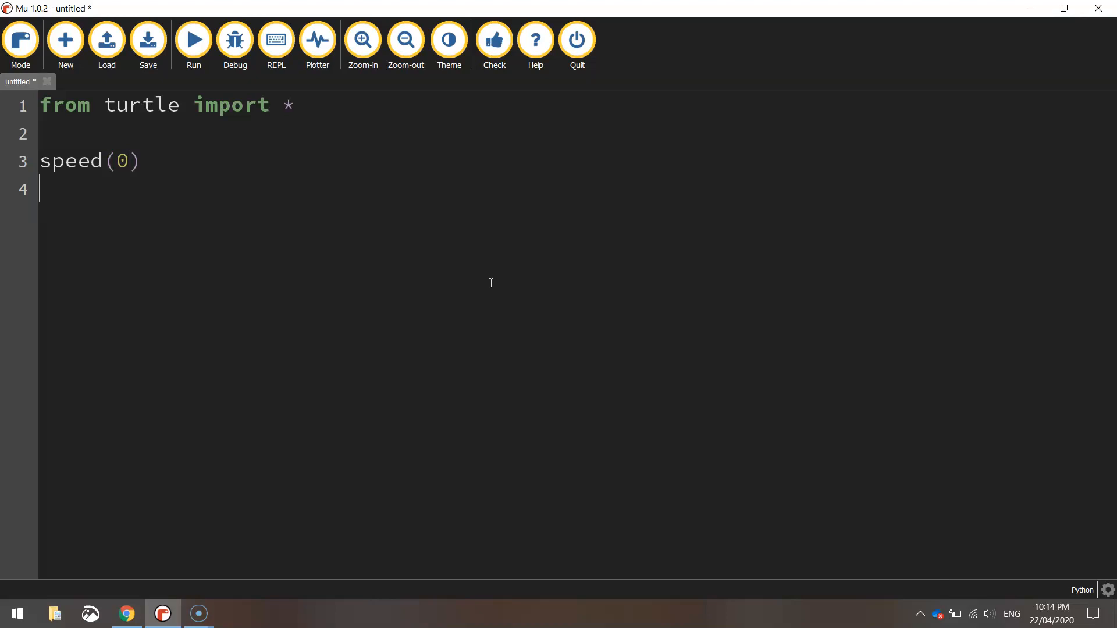
pyautogui.write('setup')
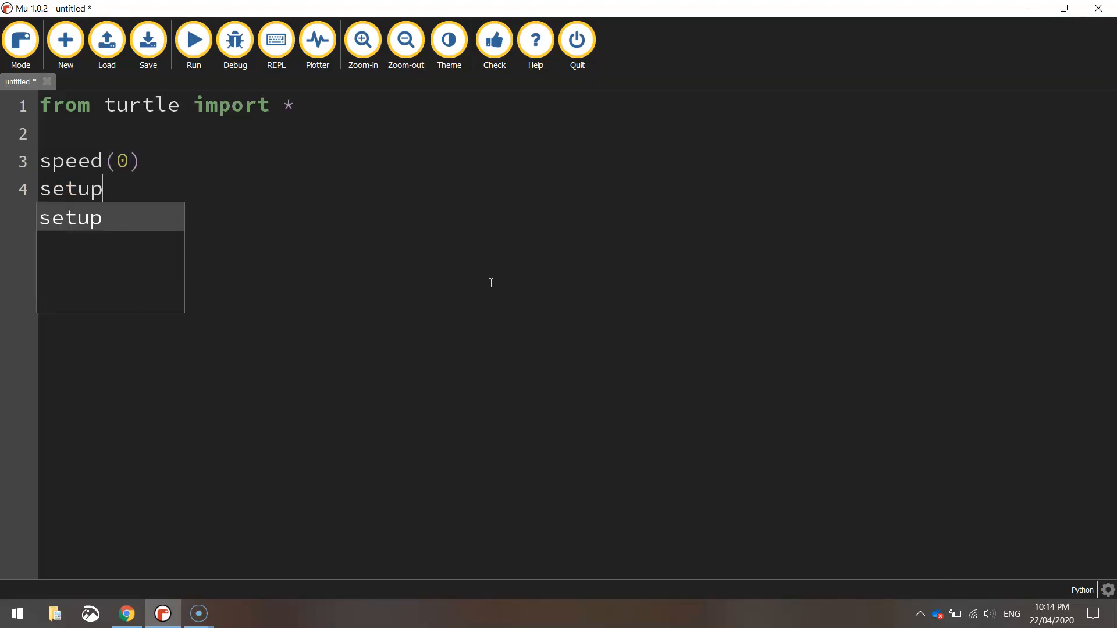
pyautogui.write('(8')
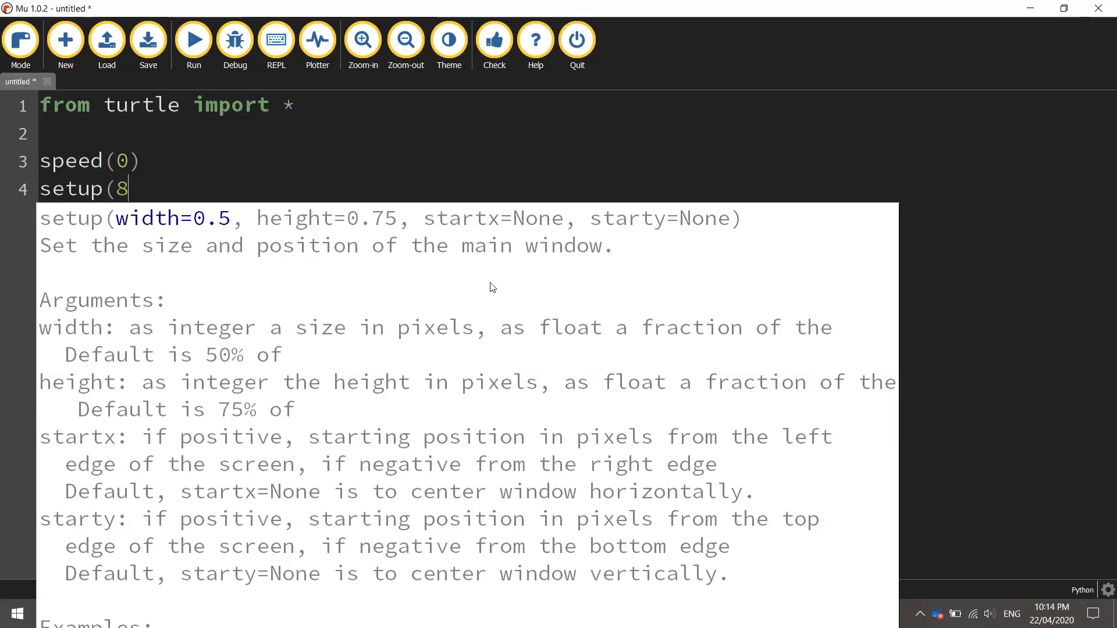
pyautogui.write('00, 500')
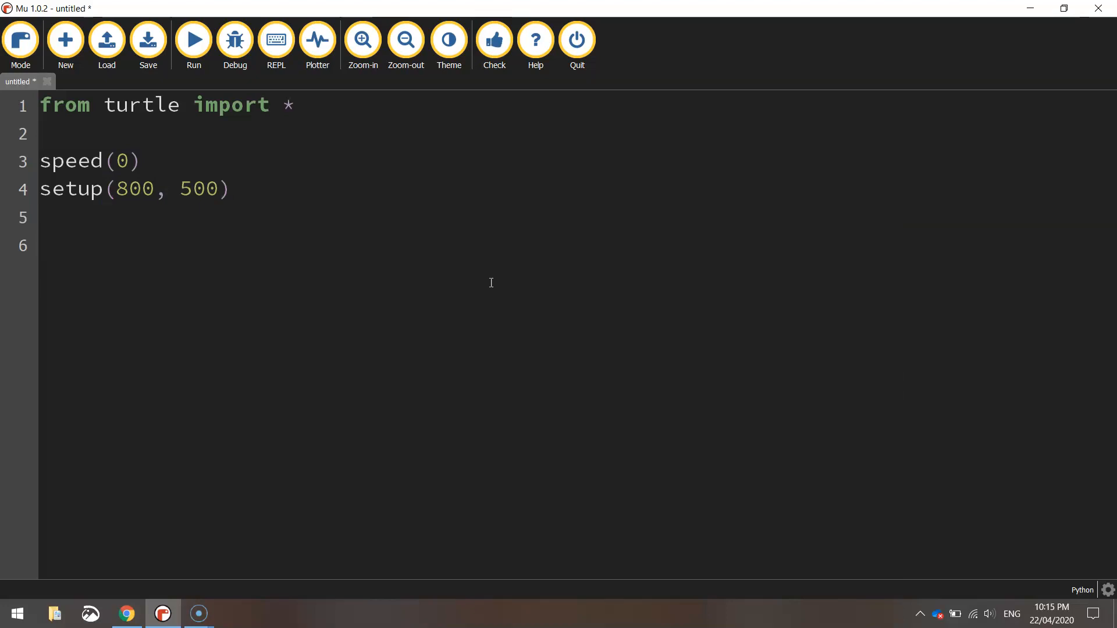
pyautogui.write('# Move to s')
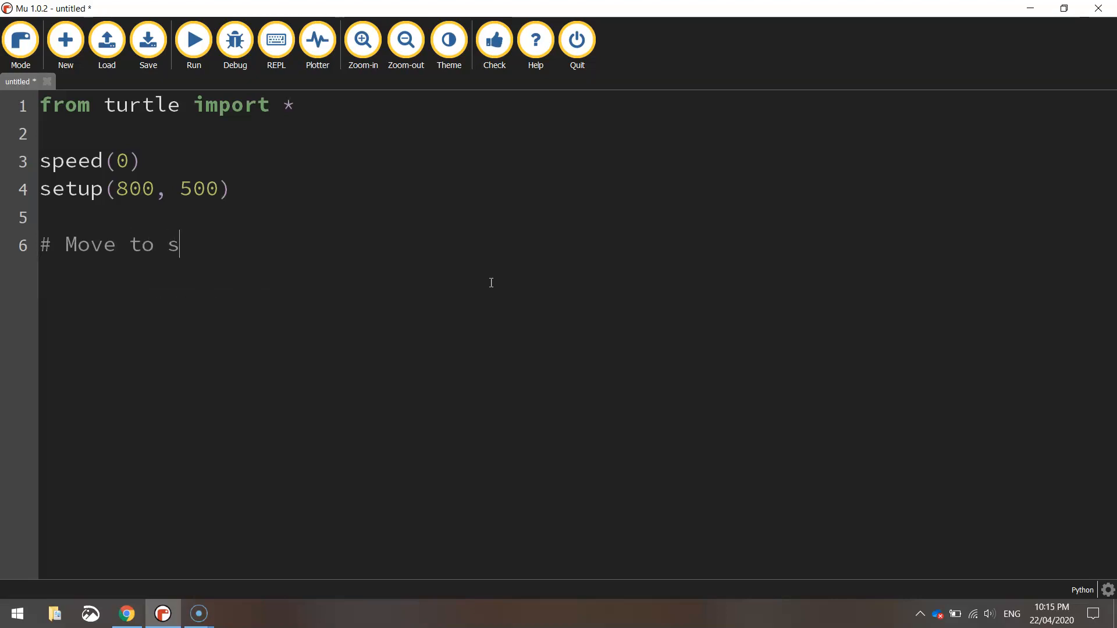
# Add a '# Move to start position' comment followed by penup(), goto(-400, 250) and pendown().
pyautogui.write('tart pso')
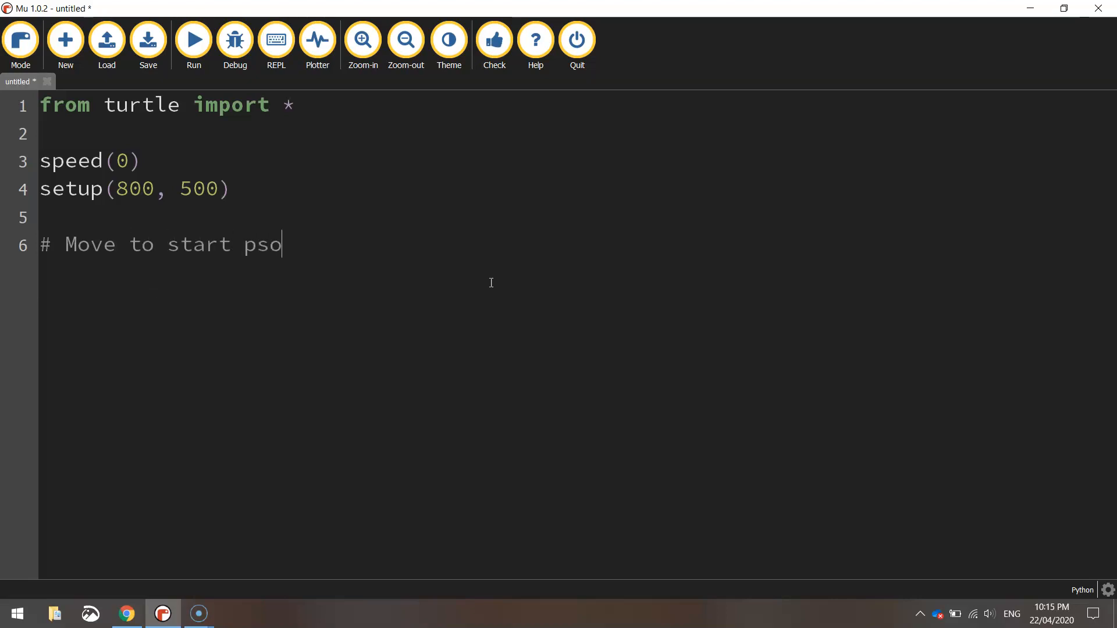
pyautogui.write('ition')
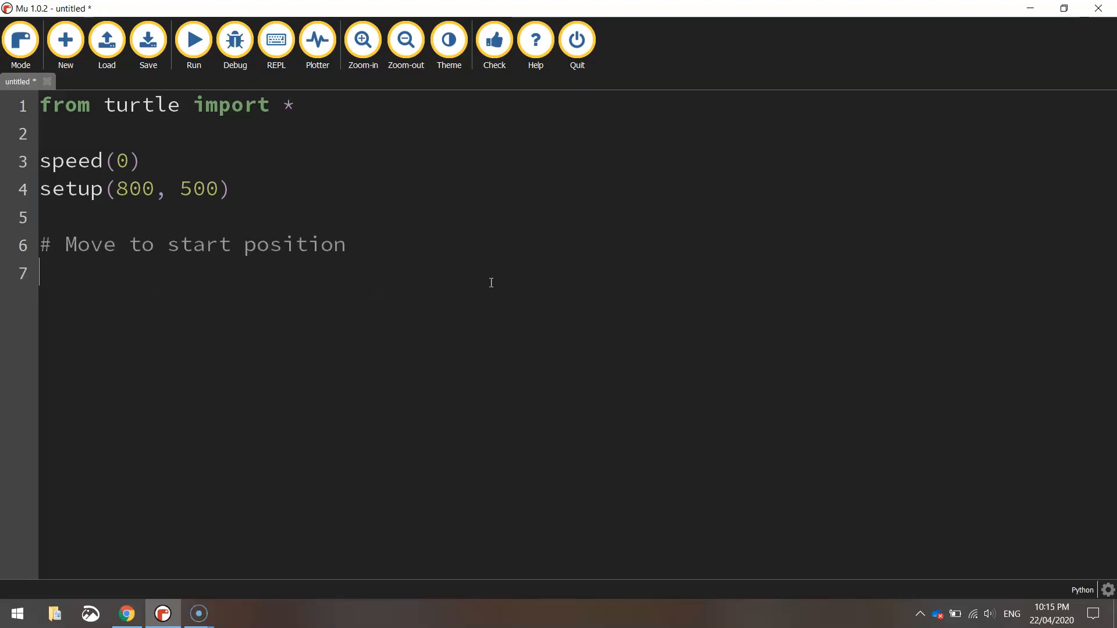
pyautogui.write('penup()')
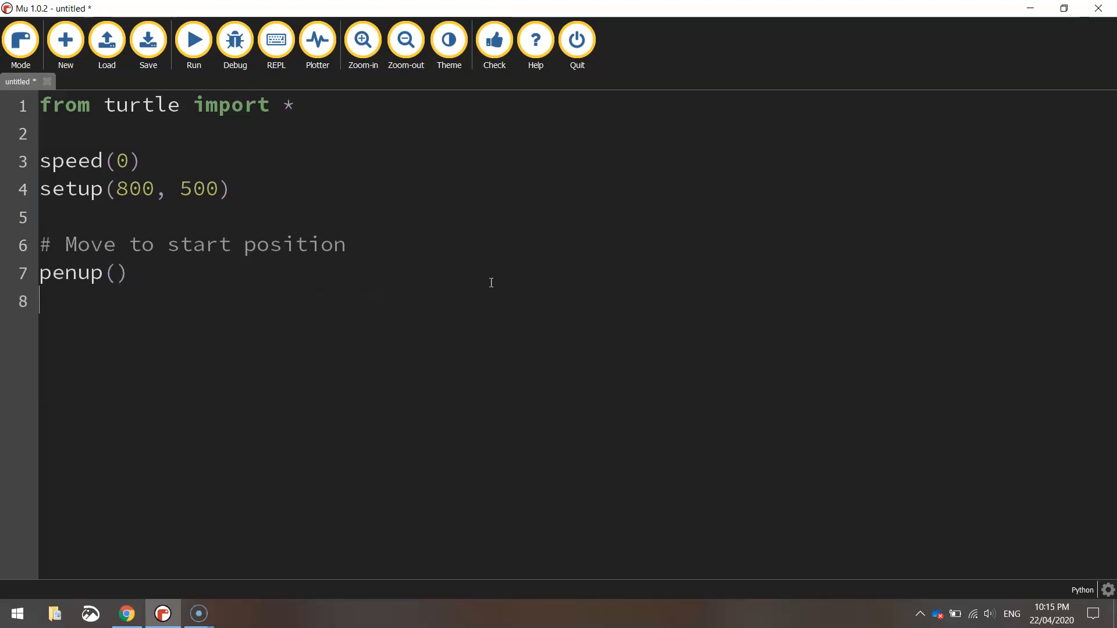
pyautogui.write('goto(')
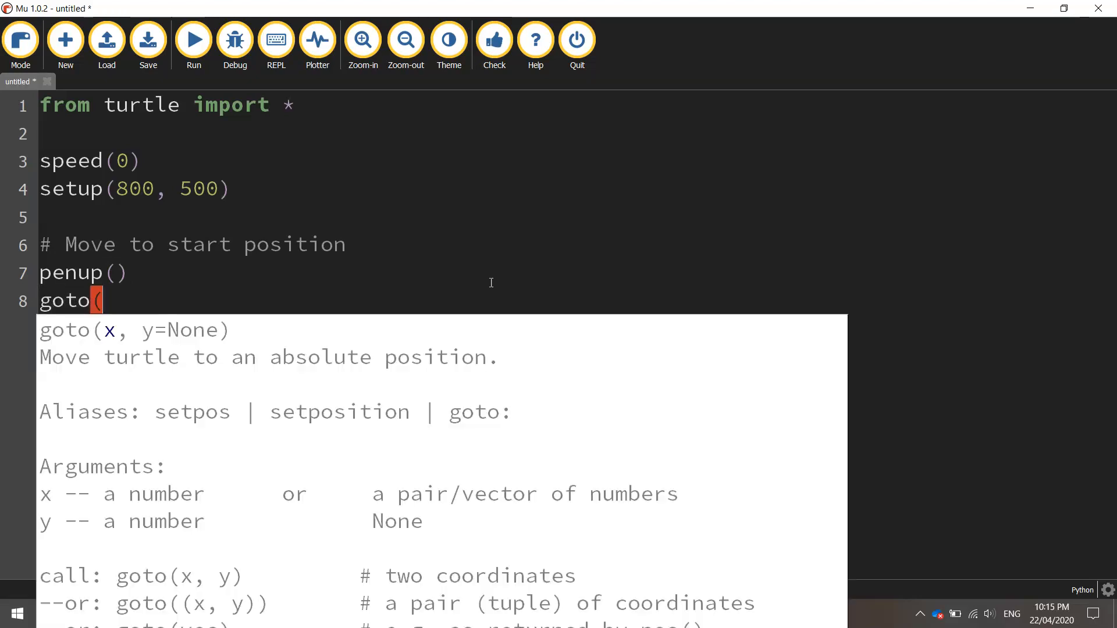
pyautogui.write('-')
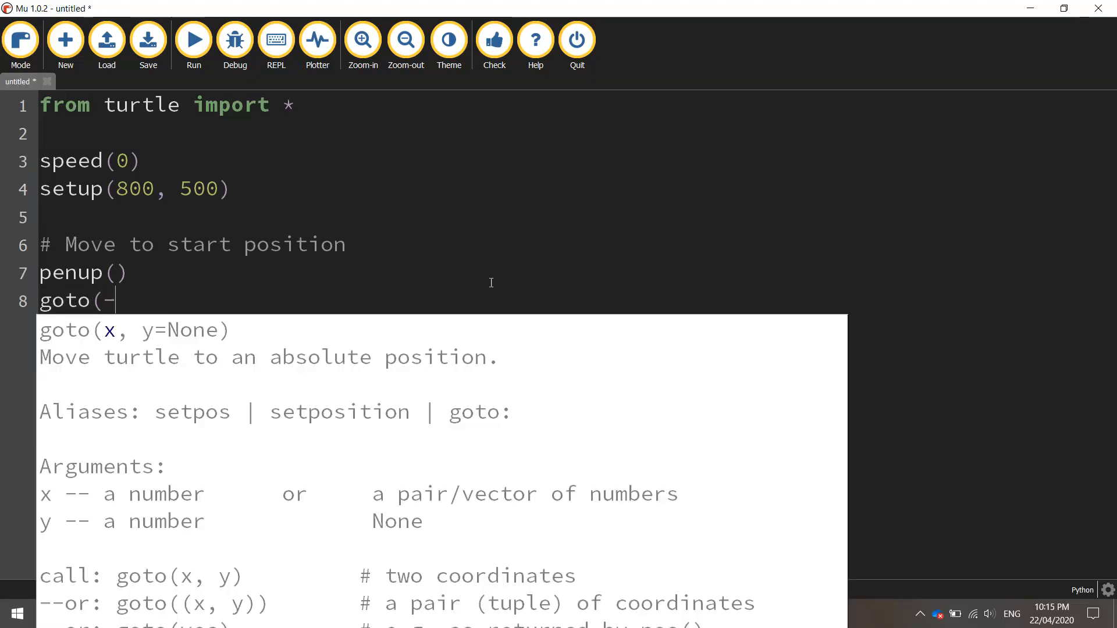
pyautogui.write('400,')
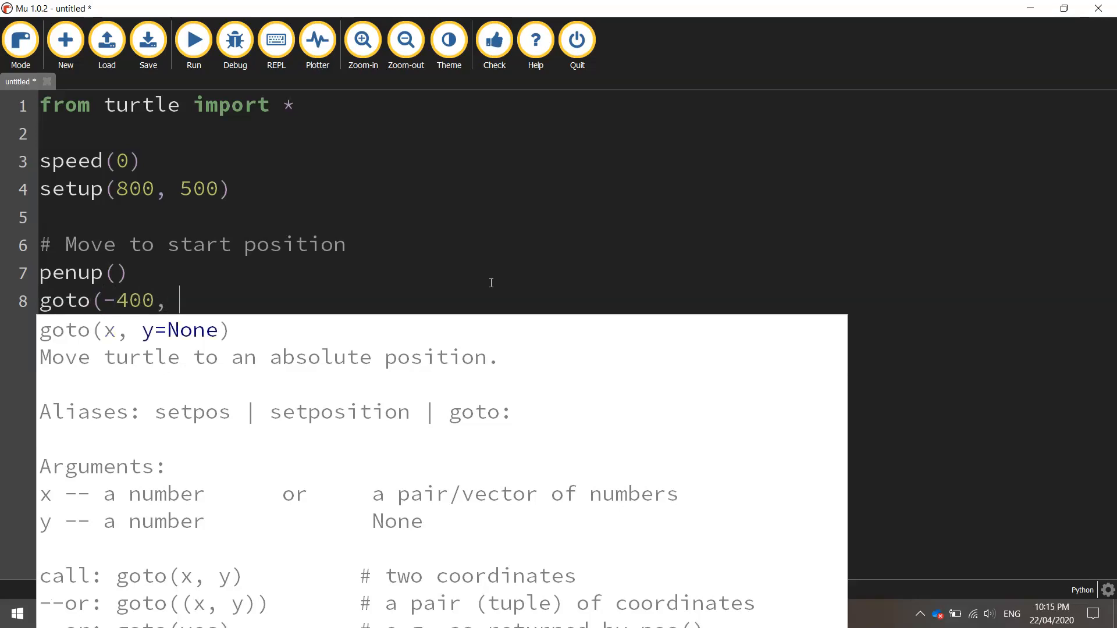
pyautogui.write('250')
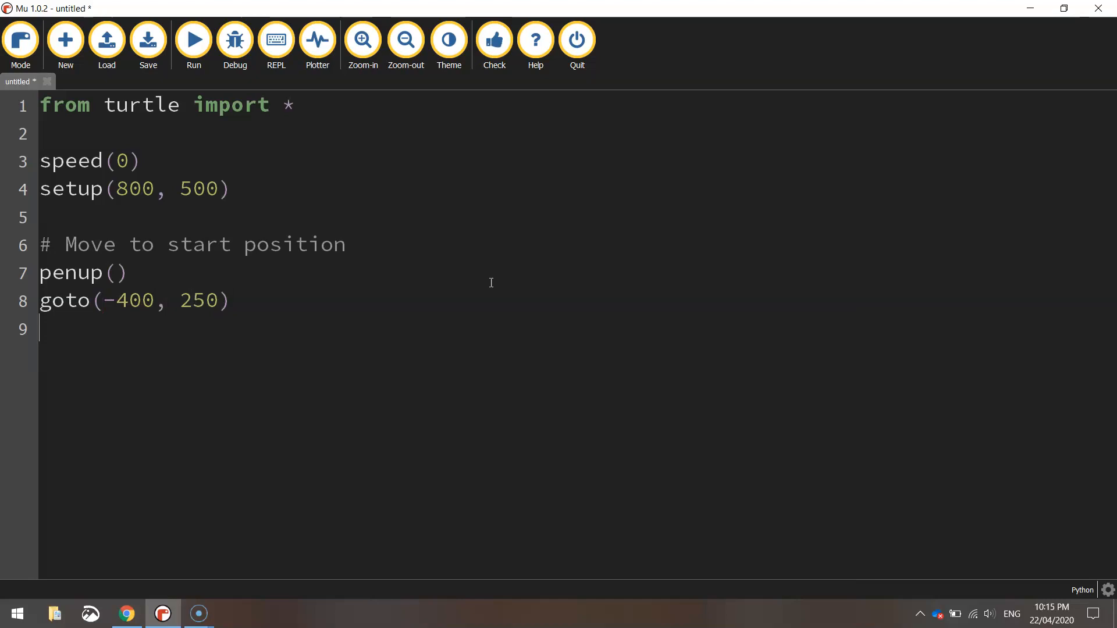
pyautogui.write('pendown()')
pyautogui.write('# G')
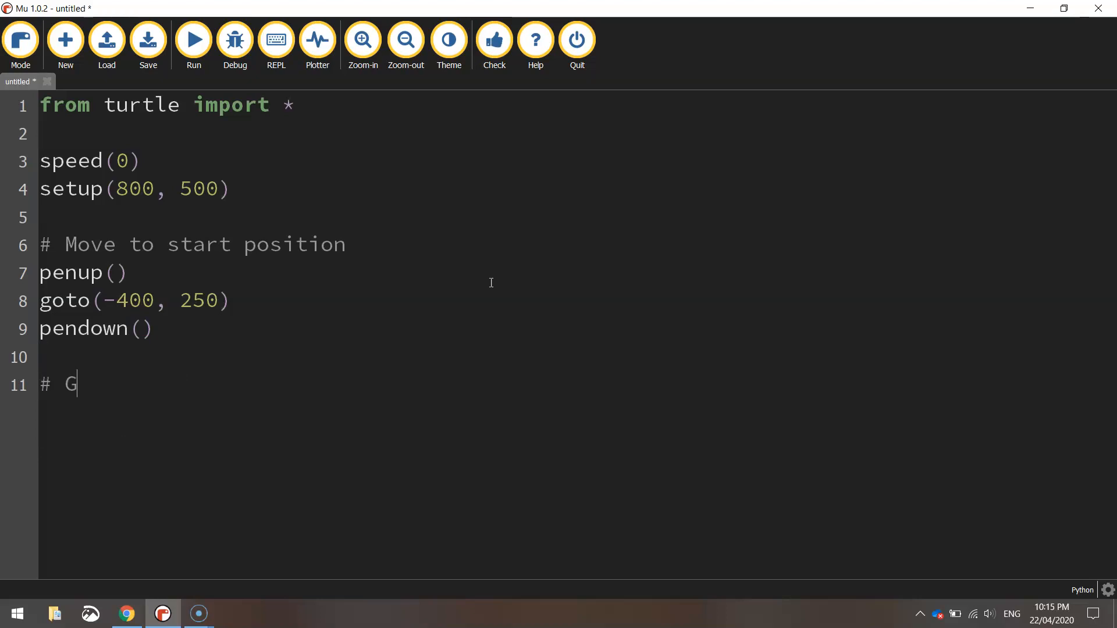
# Start the Green section with color("green") and begin_fill().
pyautogui.write('reen')
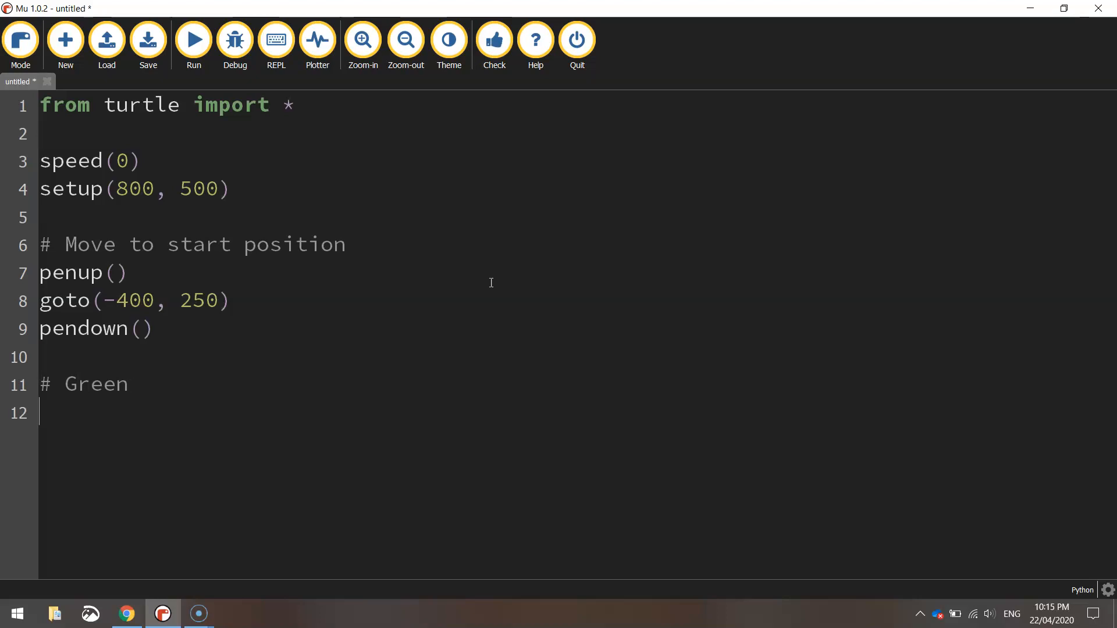
pyautogui.write('color("green')
pyautogui.write('begin_fill')
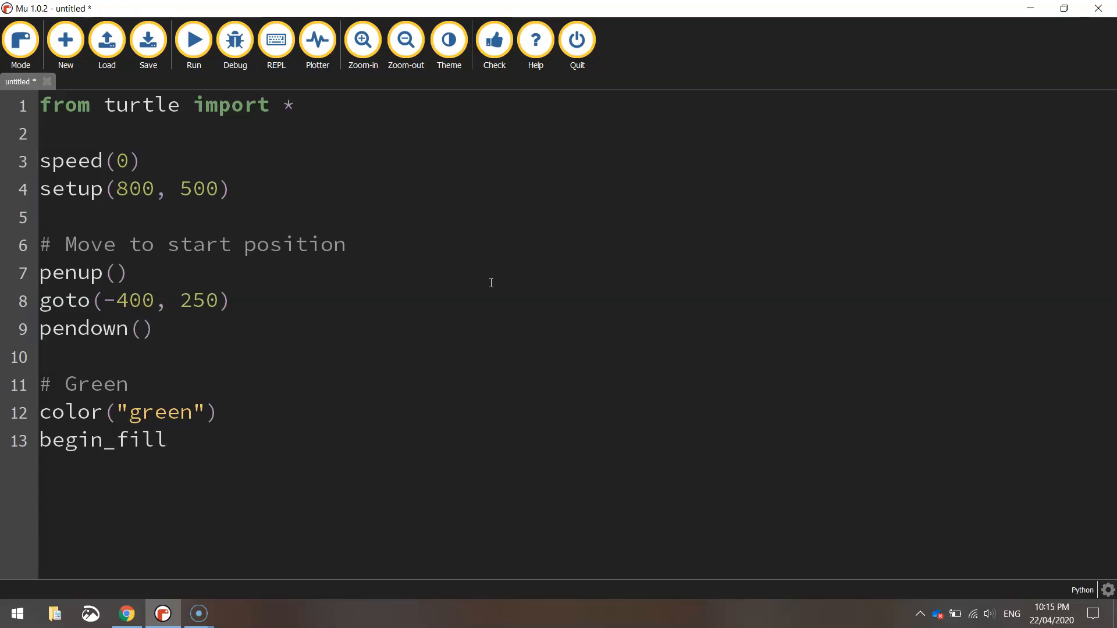
pyautogui.write('()')
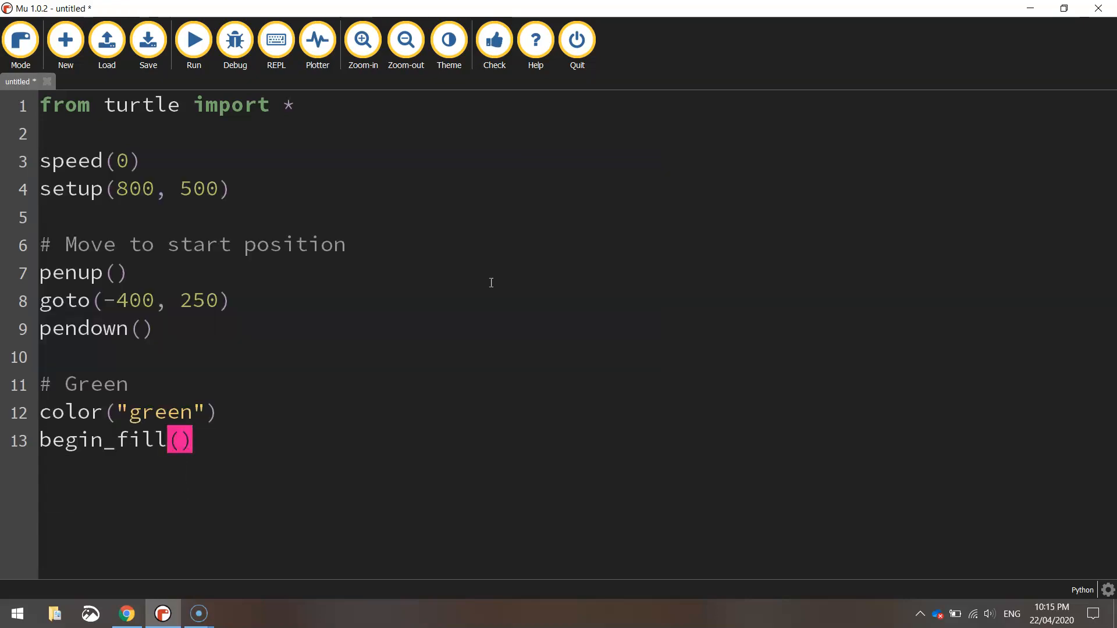
pyautogui.press('Enter')
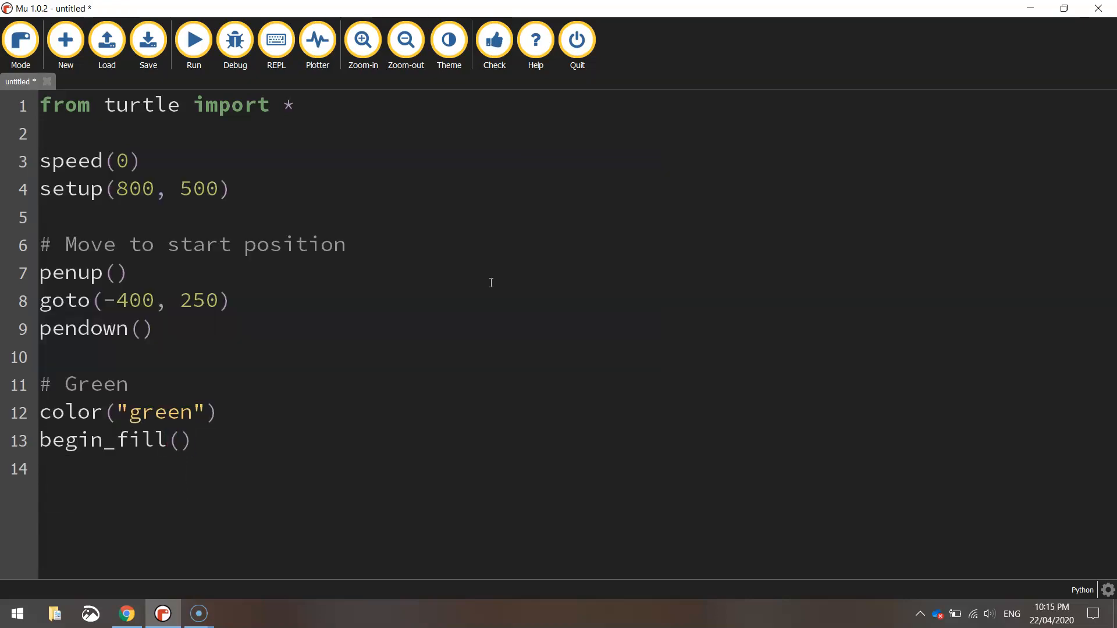
# Trace forward 267, right 90, forward 500, right 90, forward 267, end_fill(), and select lines 12–19.
pyautogui.write('forward(')
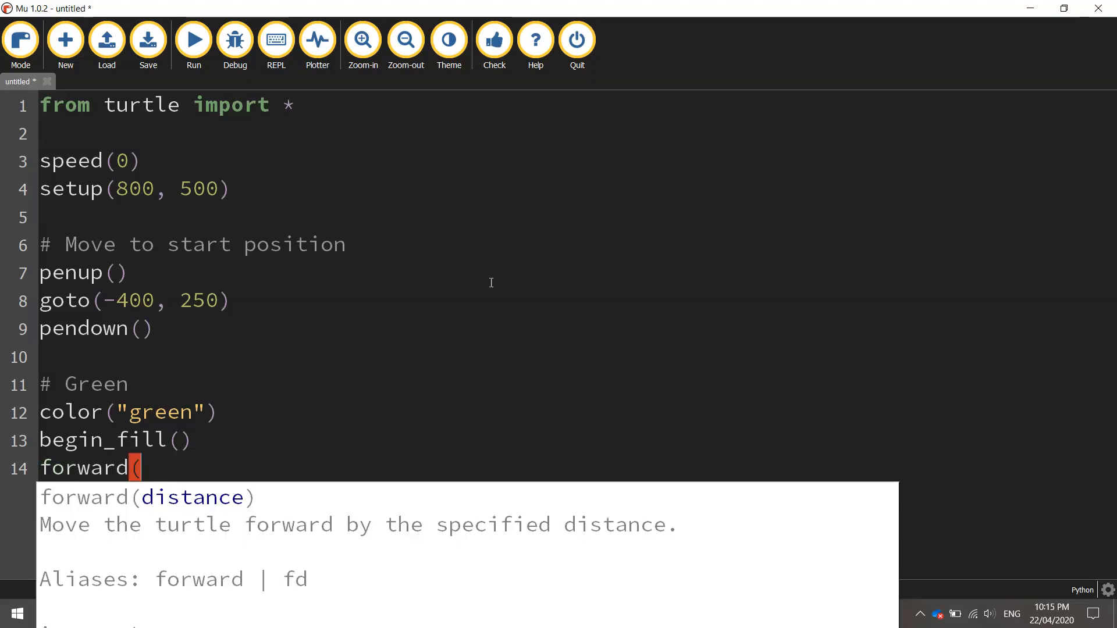
pyautogui.write('2')
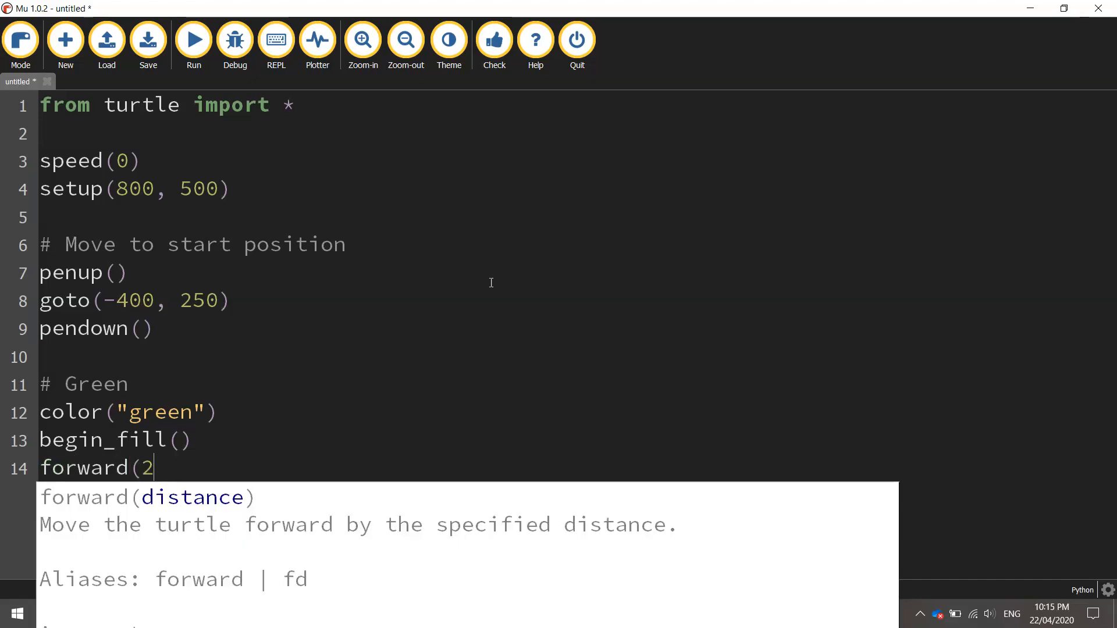
pyautogui.write('67)')
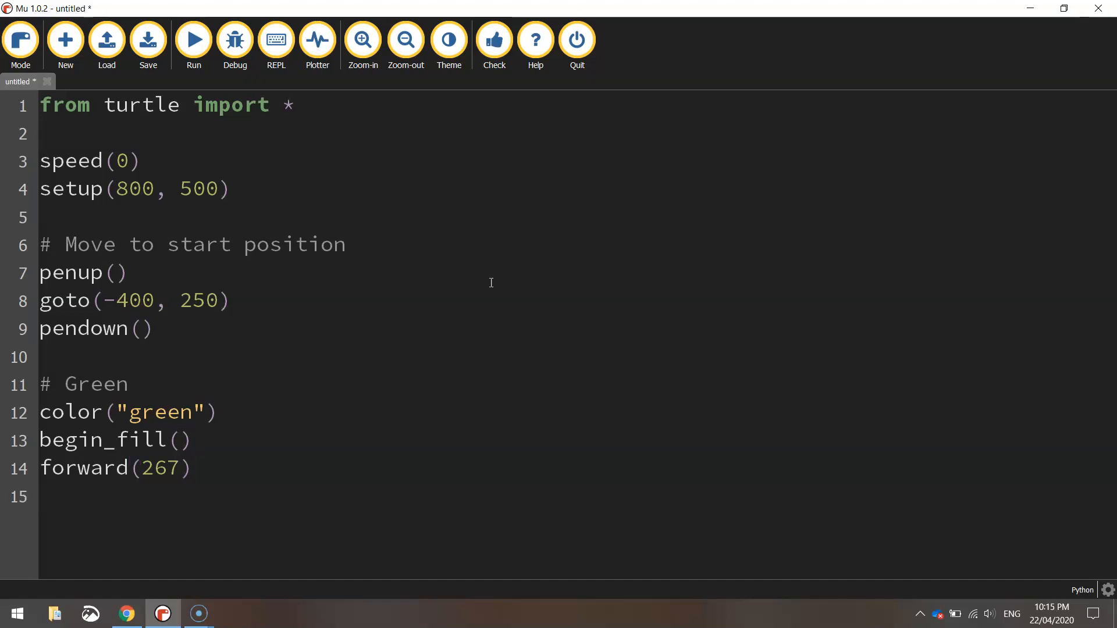
pyautogui.write('right(90)')
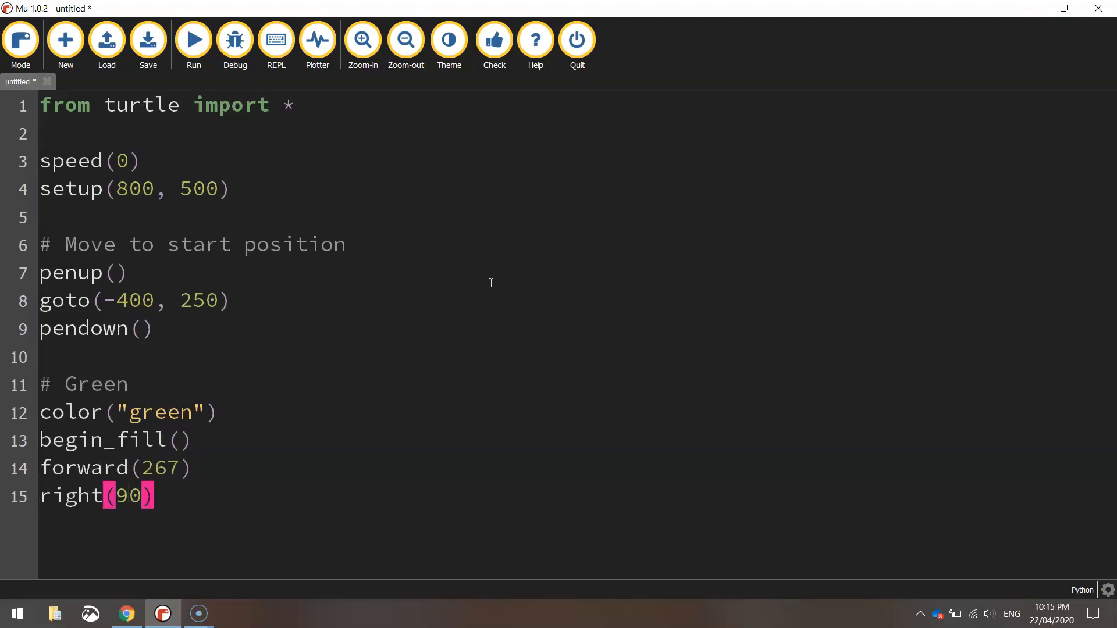
pyautogui.write('forward(500')
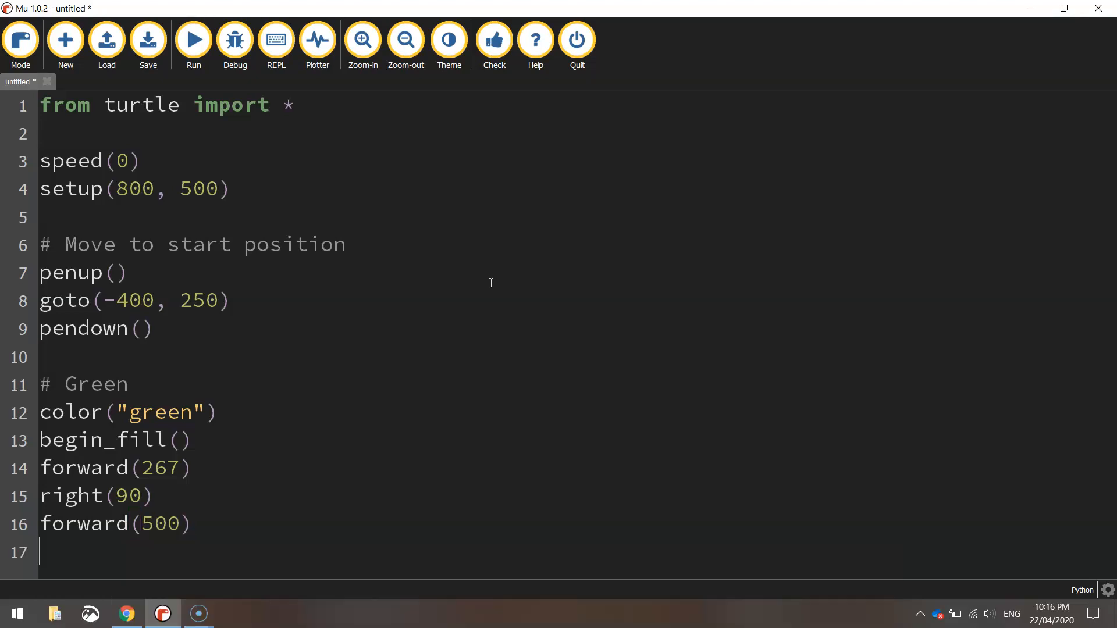
pyautogui.write('right(90)')
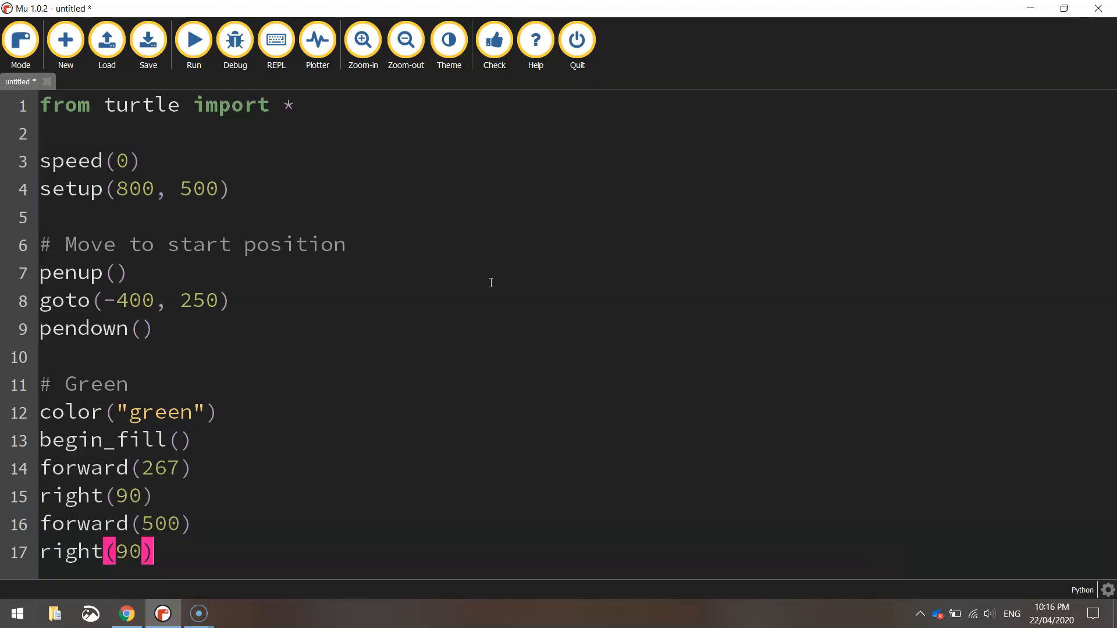
pyautogui.write('forward(267')
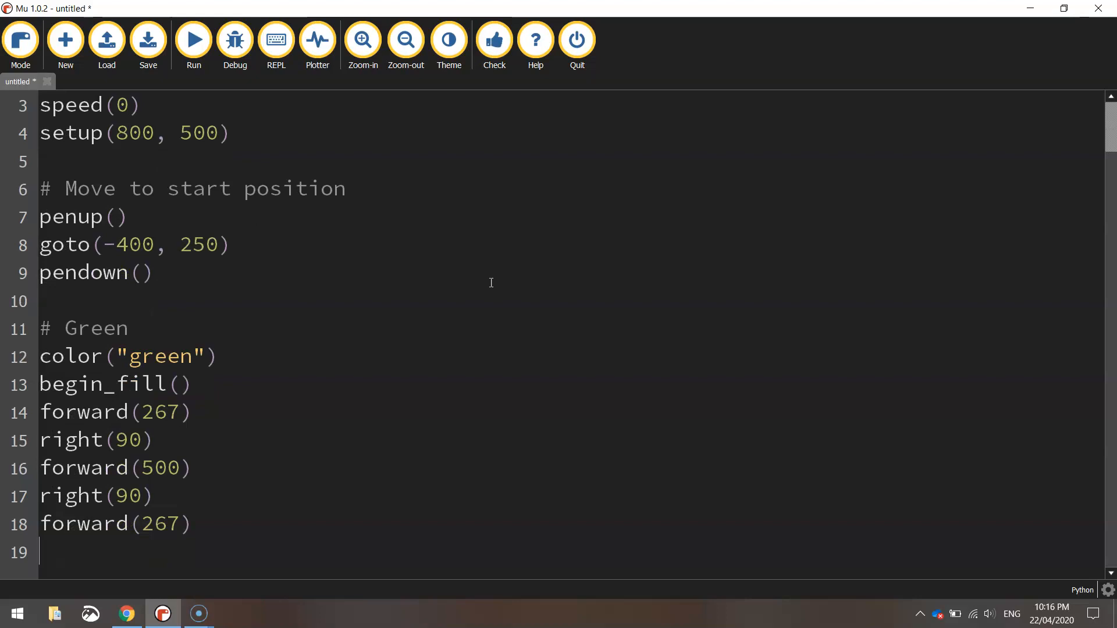
pyautogui.write('end_fill')
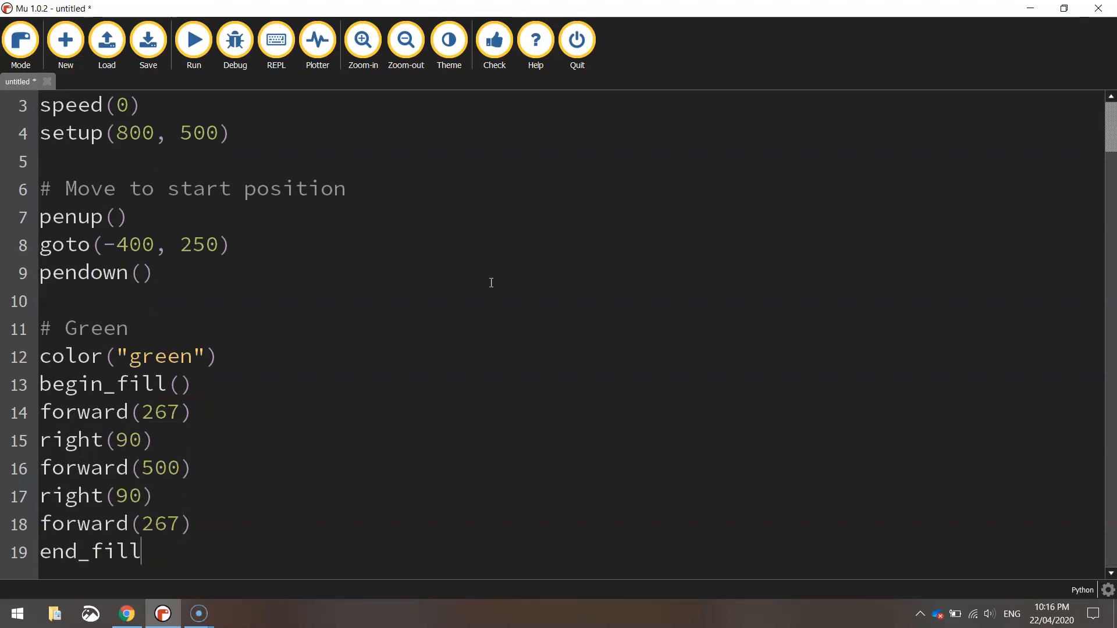
pyautogui.write('()')
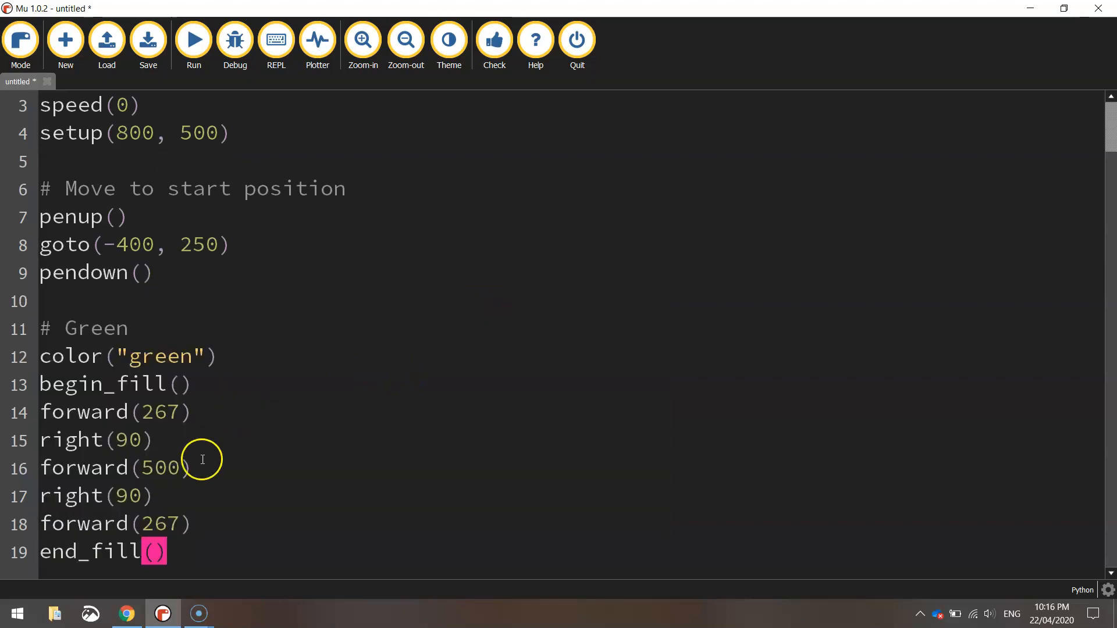
pyautogui.moveTo(39, 356); pyautogui.dragTo(168, 562)
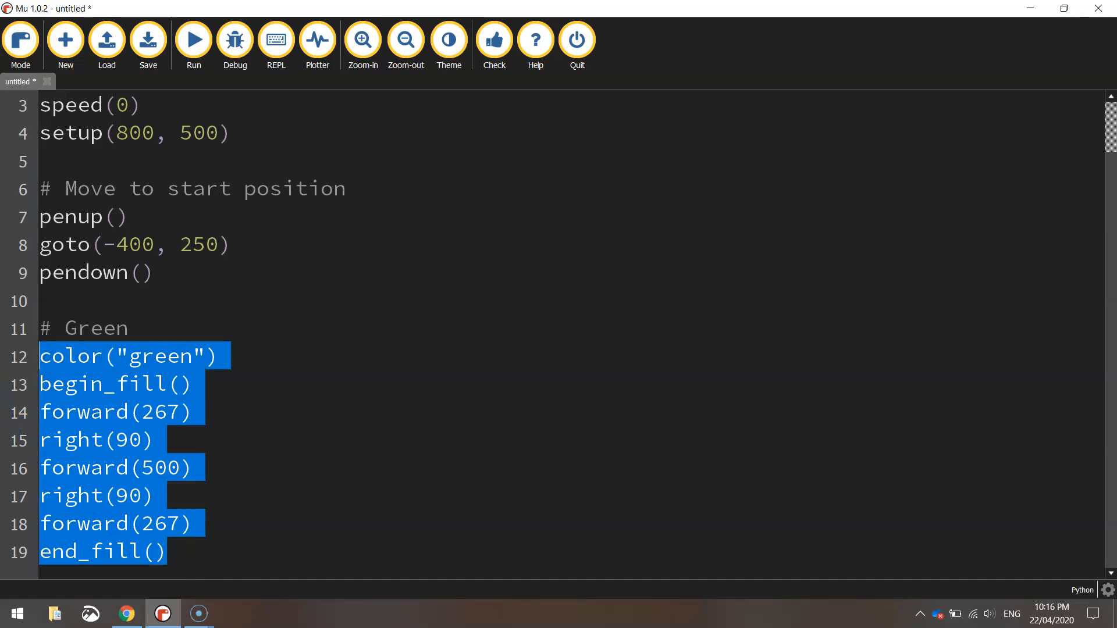
# Save the script as Italian Flag.py, run it to draw the green stripe, then return to Mu.
pyautogui.click(193, 39)
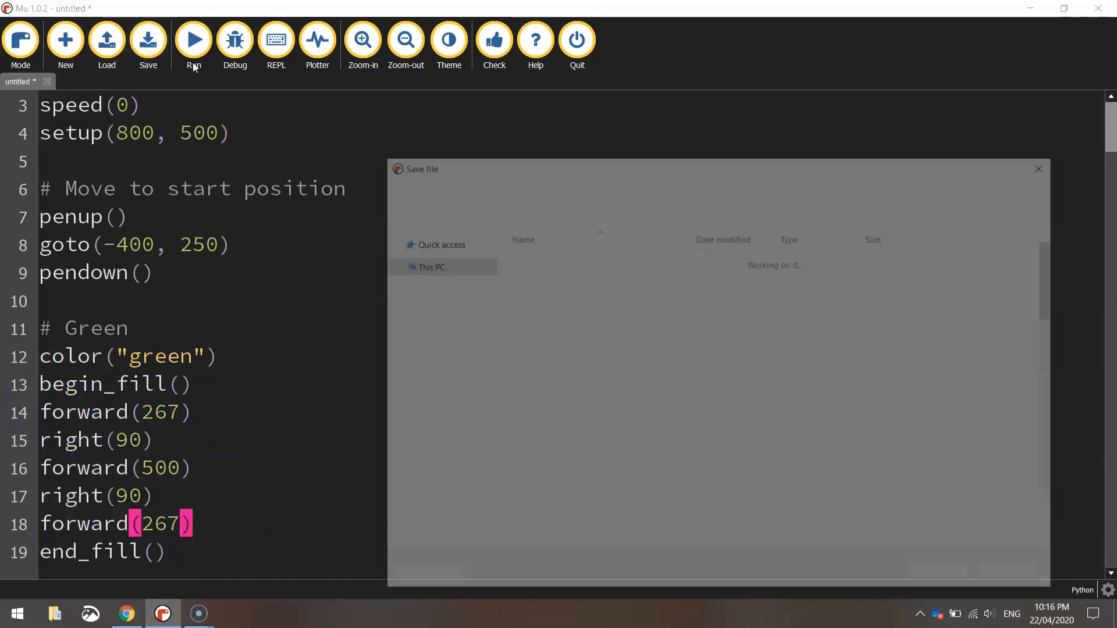
pyautogui.write('Ita')
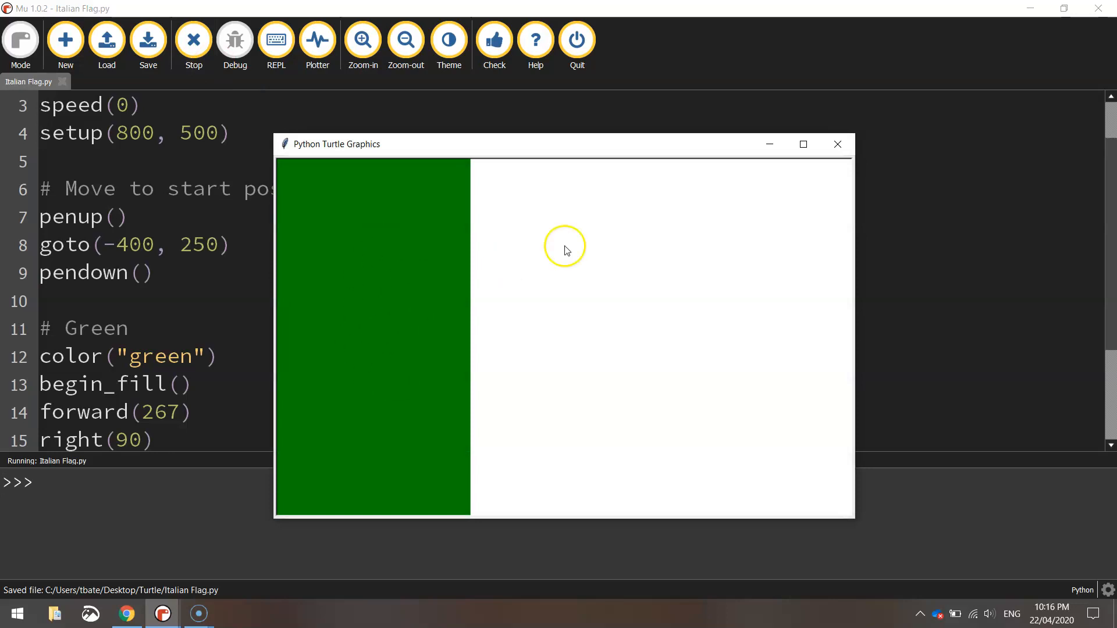
pyautogui.click(193, 40)
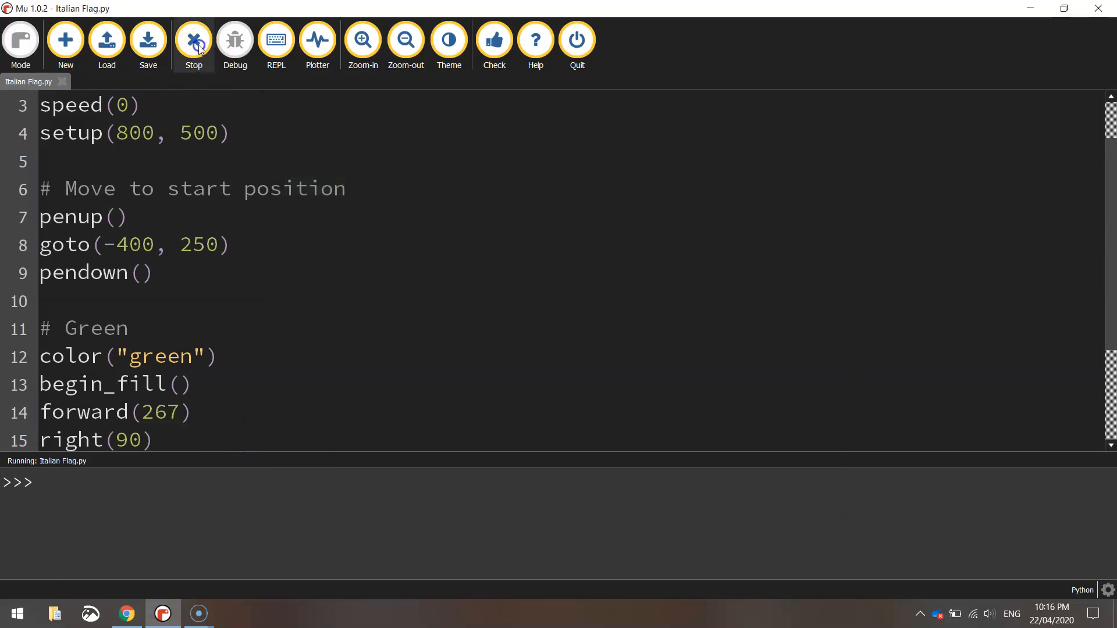
# Stop the script and add a '# White' section with color("white") and begin_fill().
pyautogui.click(194, 39)
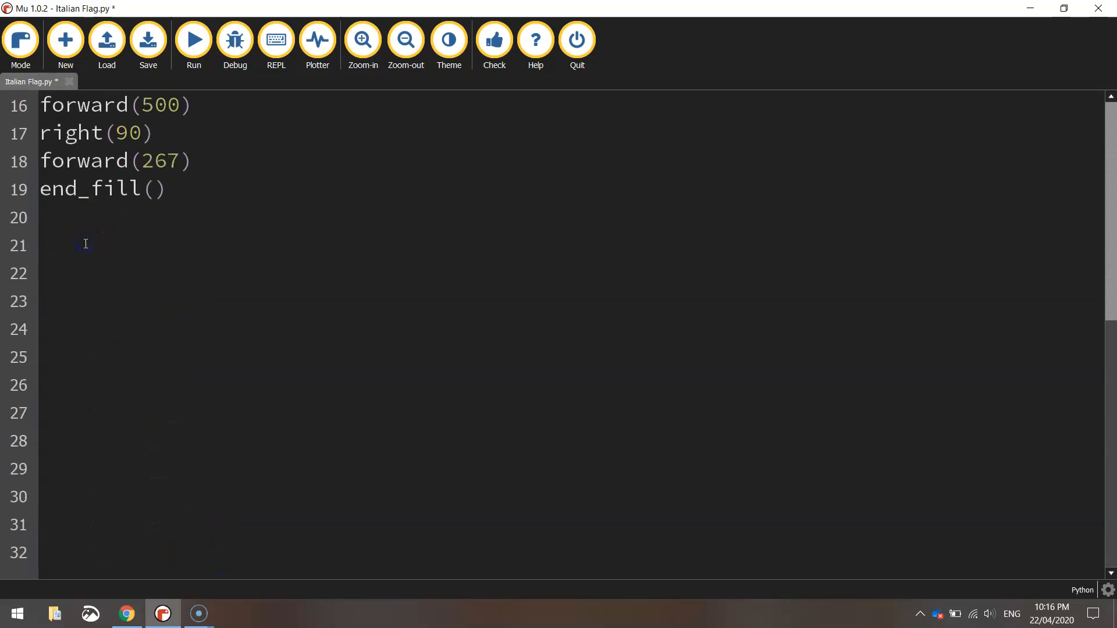
pyautogui.moveTo(220, 308)
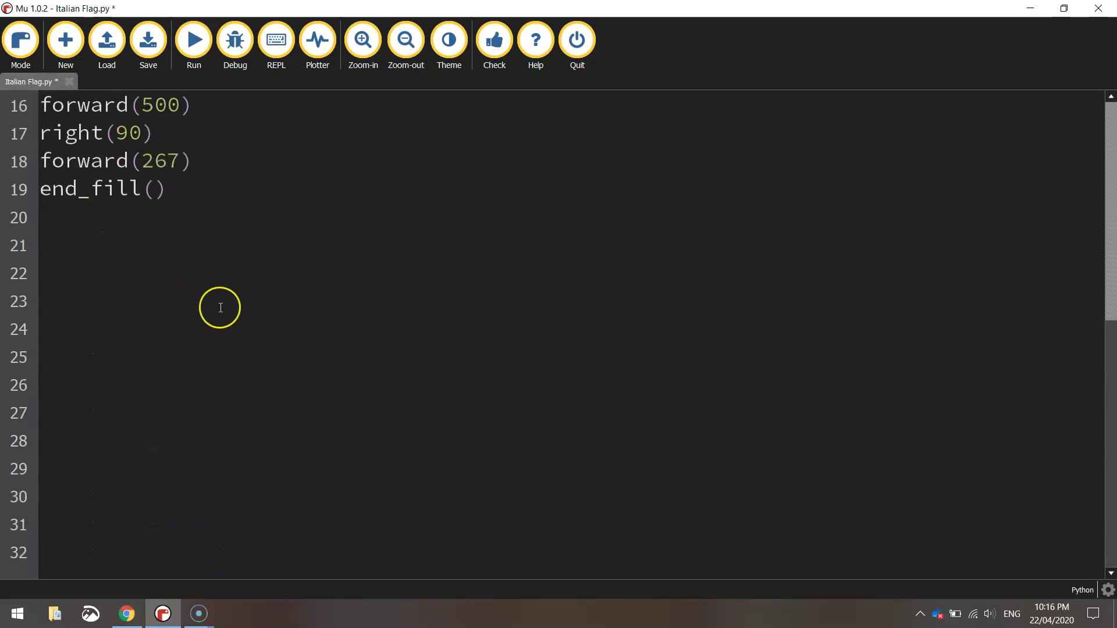
pyautogui.click(147, 40)
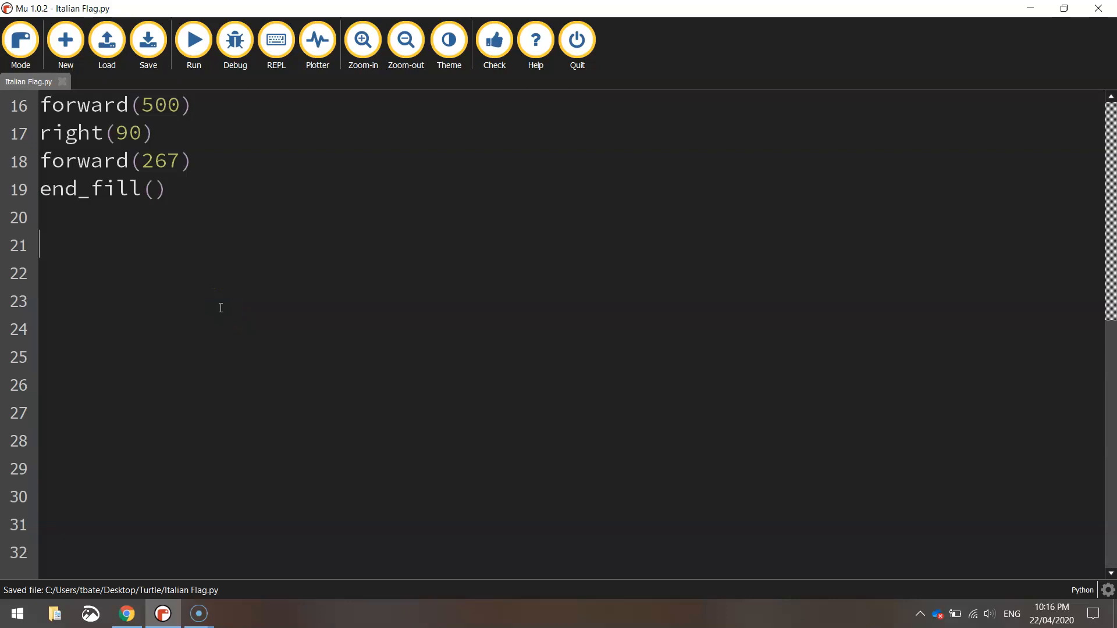
pyautogui.write('# White')
pyautogui.click(572, 301)
pyautogui.write('begin_fill()')
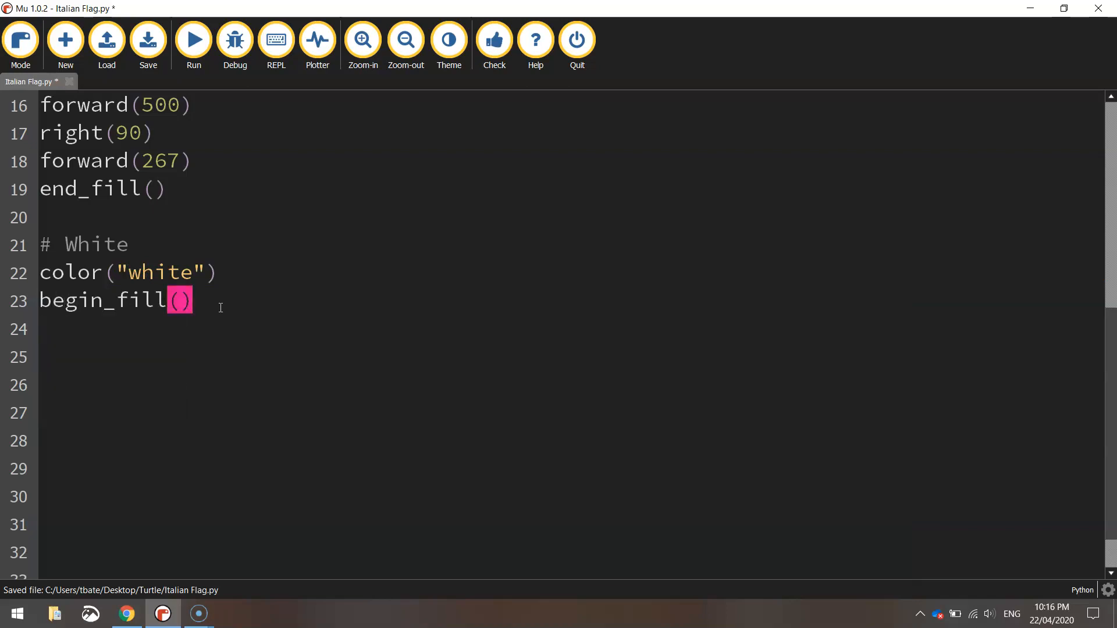
pyautogui.click(147, 36)
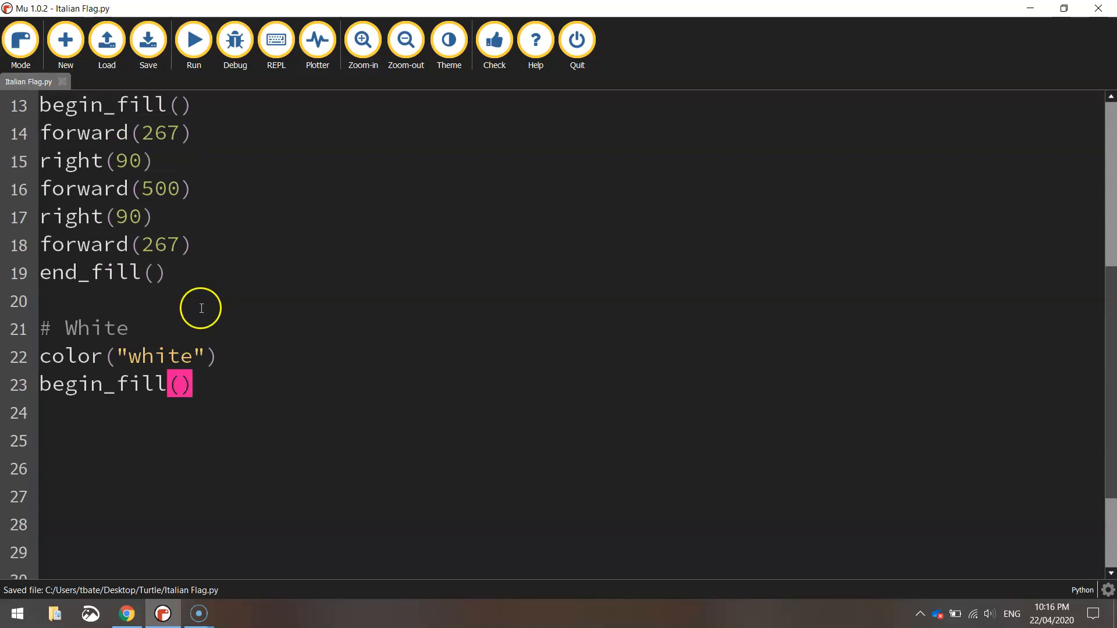
pyautogui.moveTo(200, 308)
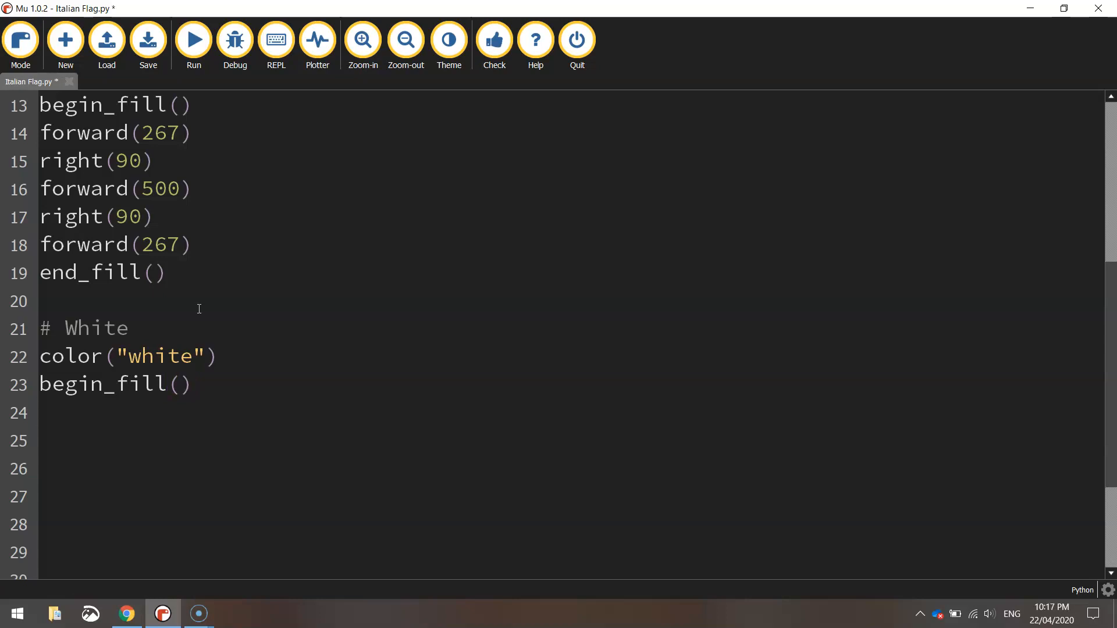
# Under the White section, turn right 180 and move forward 267.
pyautogui.click(148, 39)
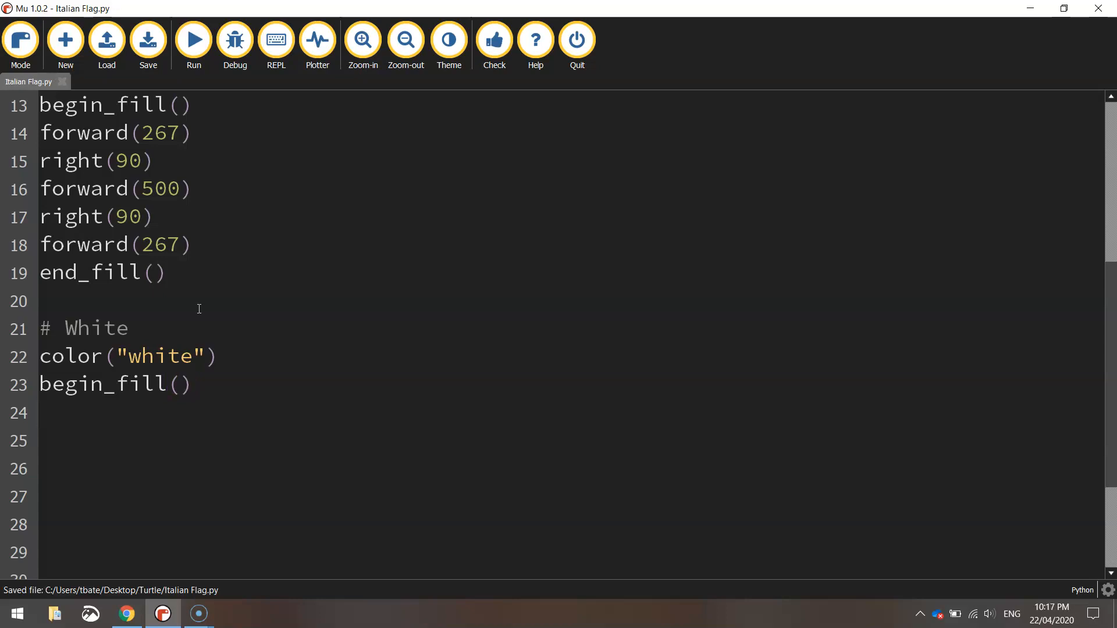
pyautogui.write('right')
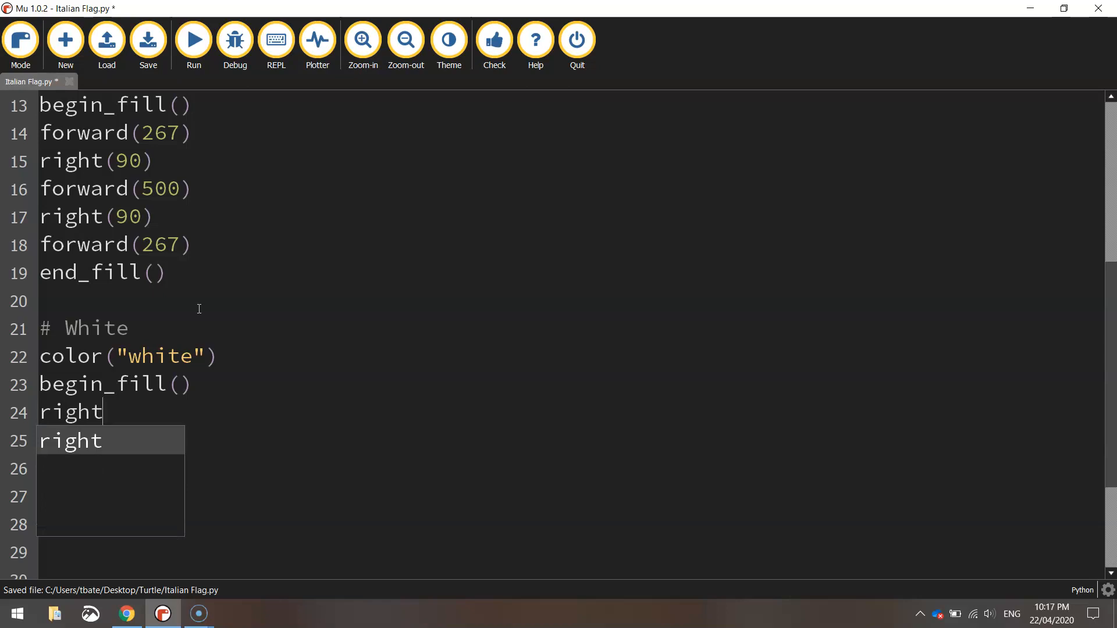
pyautogui.write('(180)')
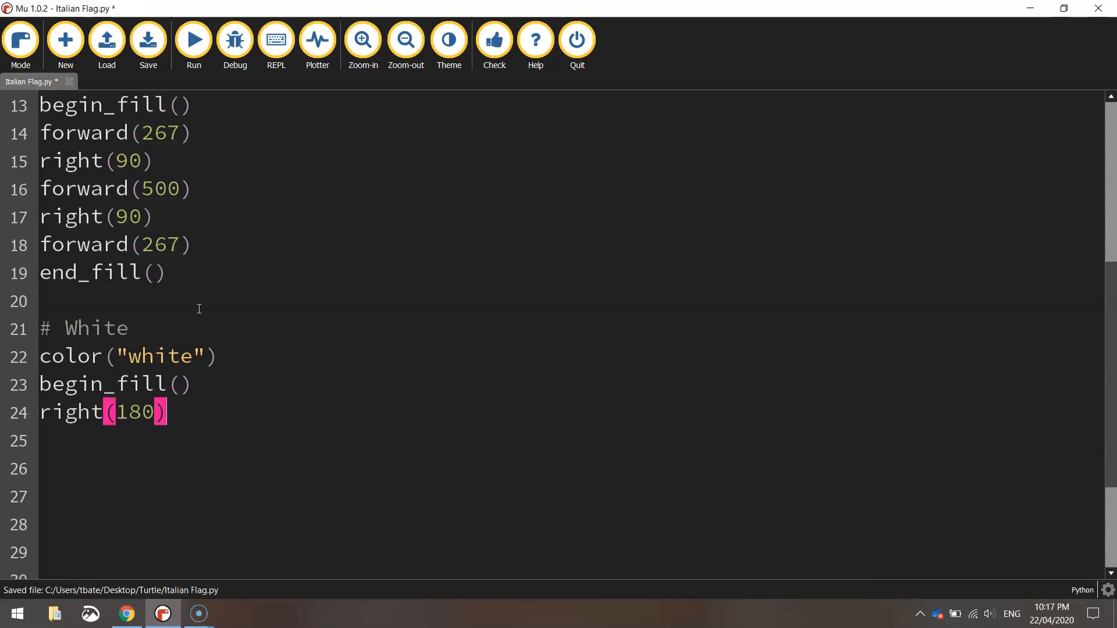
pyautogui.write('for')
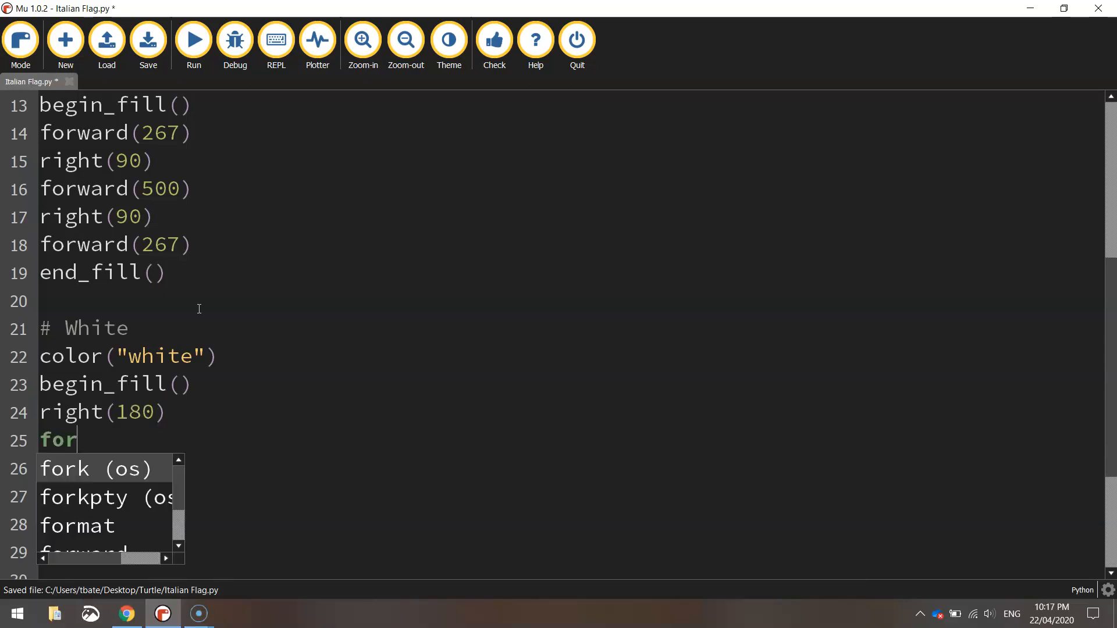
pyautogui.write('ward(267)')
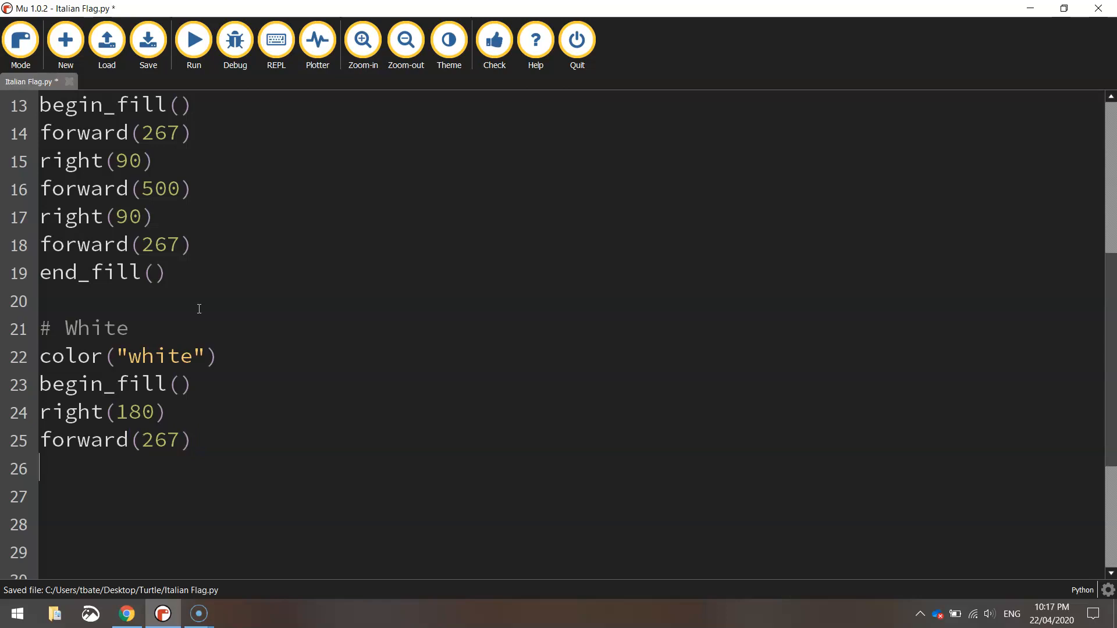
# Add left 90, forward 500, right 90, forward 267, right 90 and end_fill() to close the white rectangle.
pyautogui.click(148, 40)
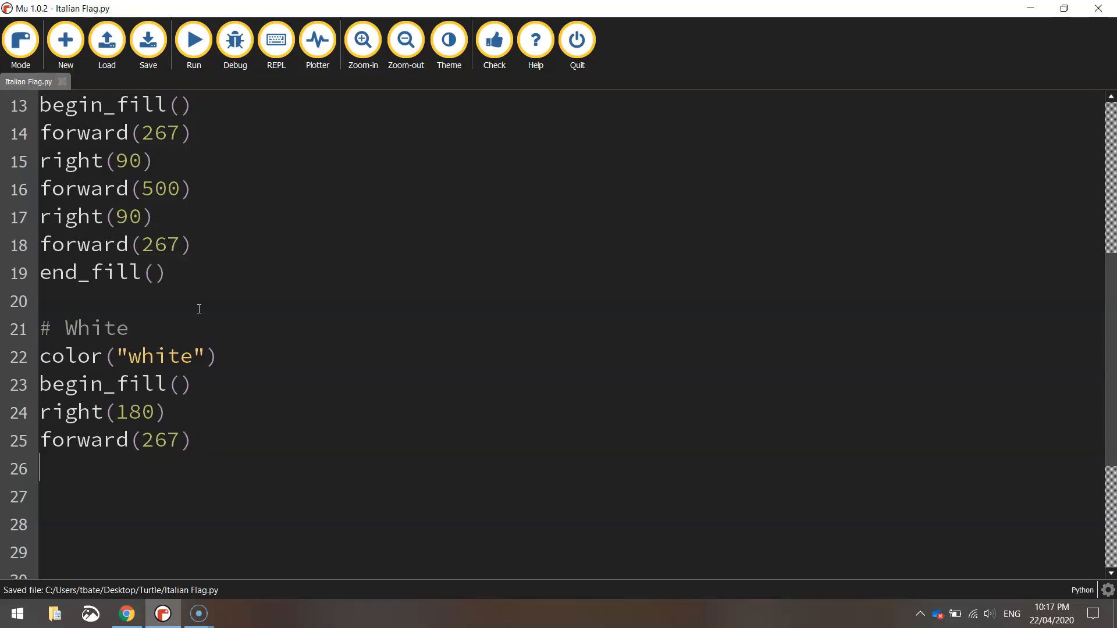
pyautogui.write('left(90)')
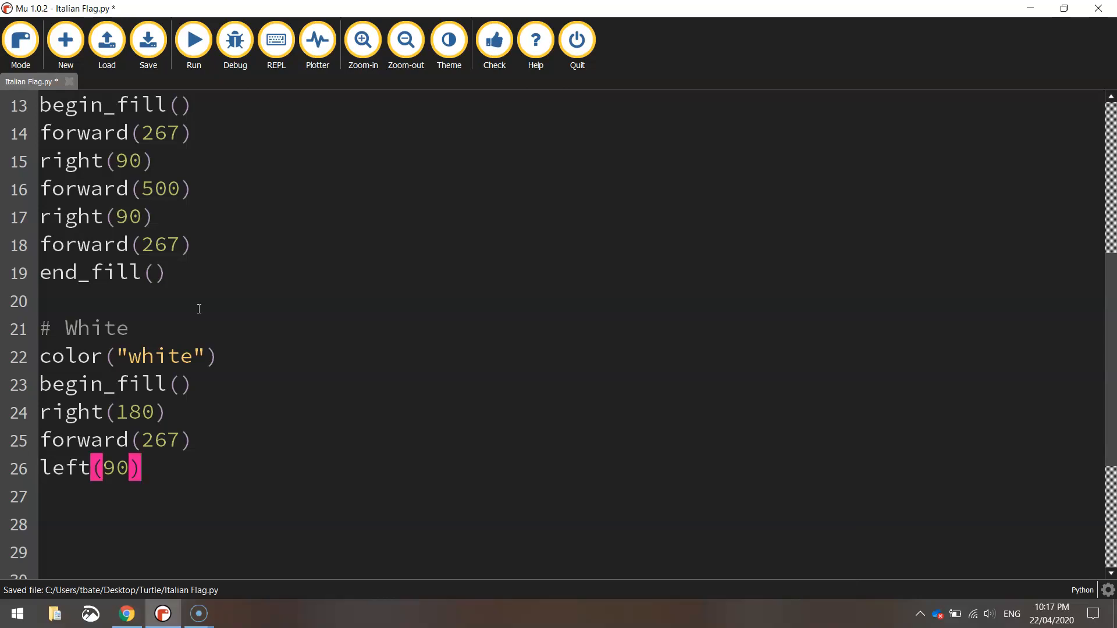
pyautogui.write('forward(5')
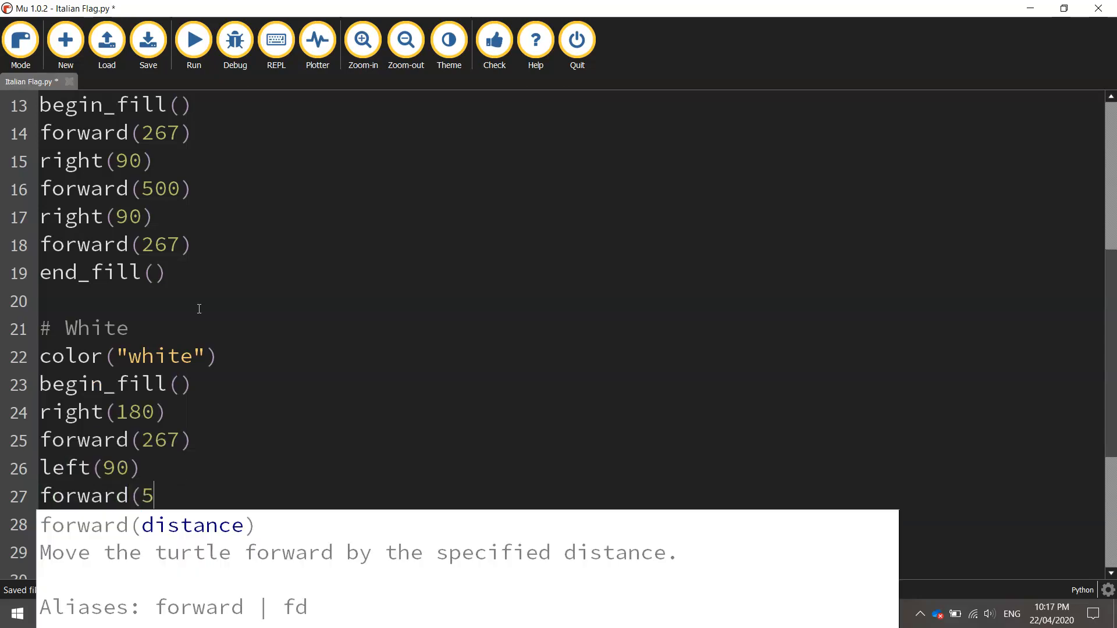
pyautogui.write('00)')
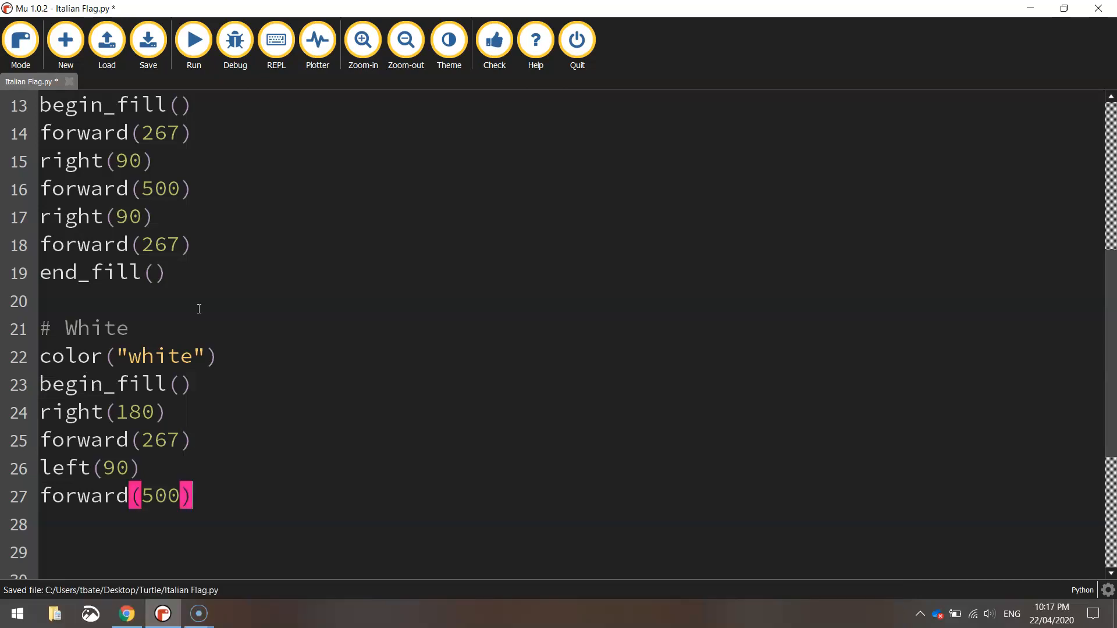
pyautogui.write('right(')
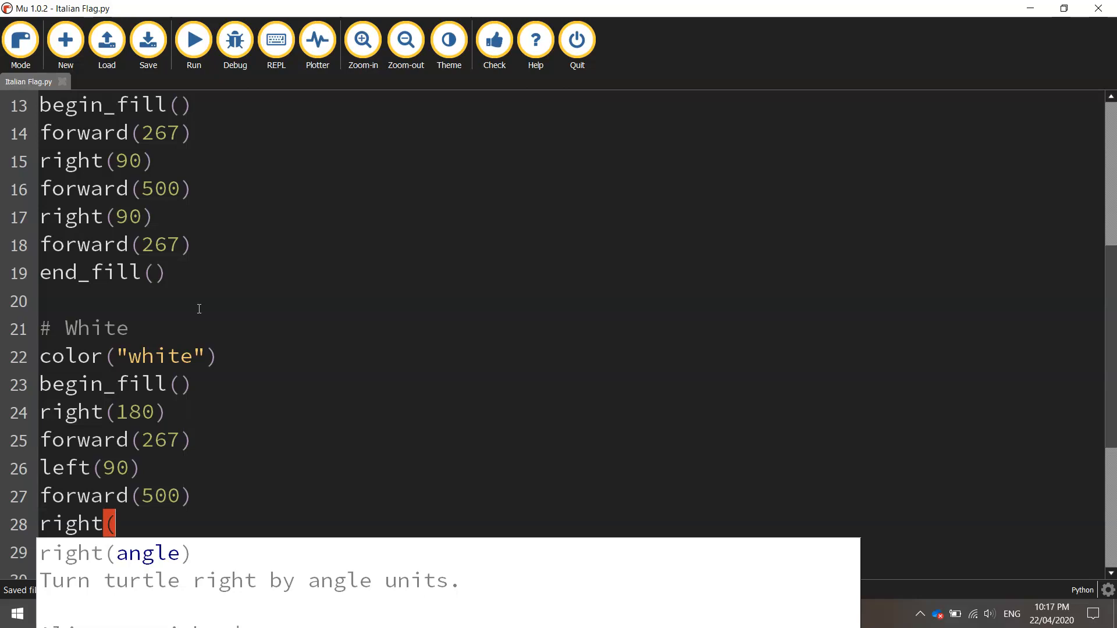
pyautogui.write('90)')
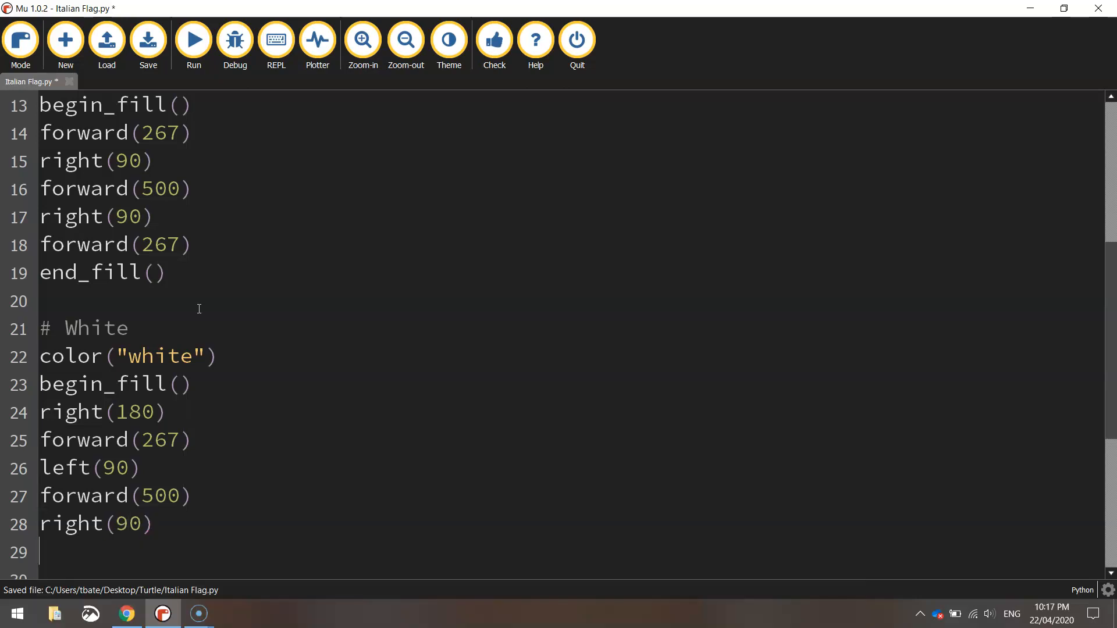
pyautogui.write('forward(267)')
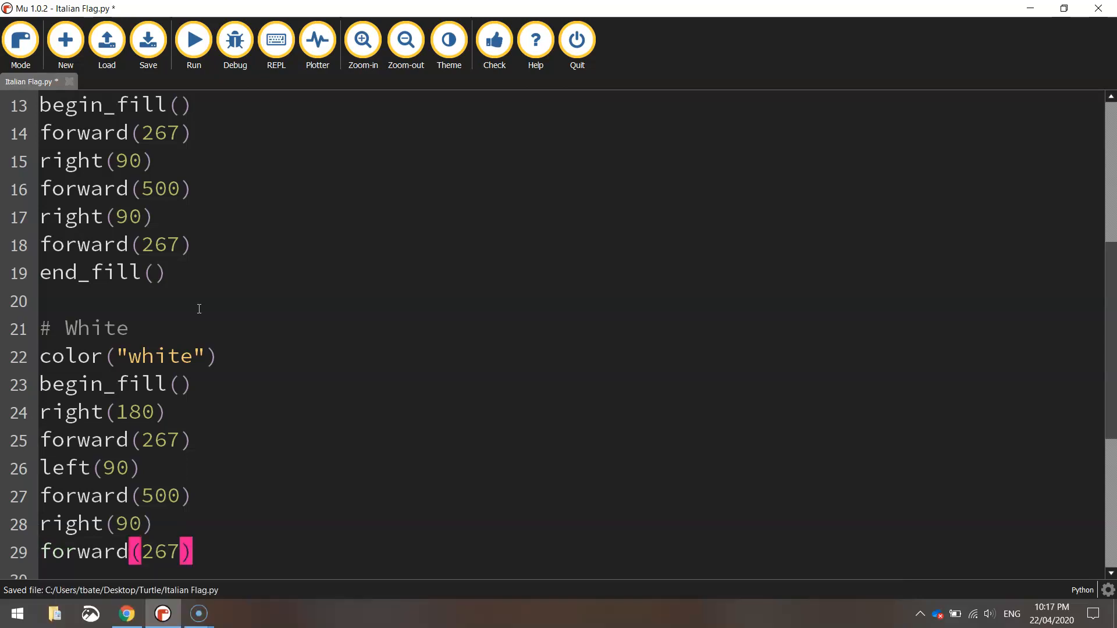
pyautogui.write('right(90')
pyautogui.write('forward(500')
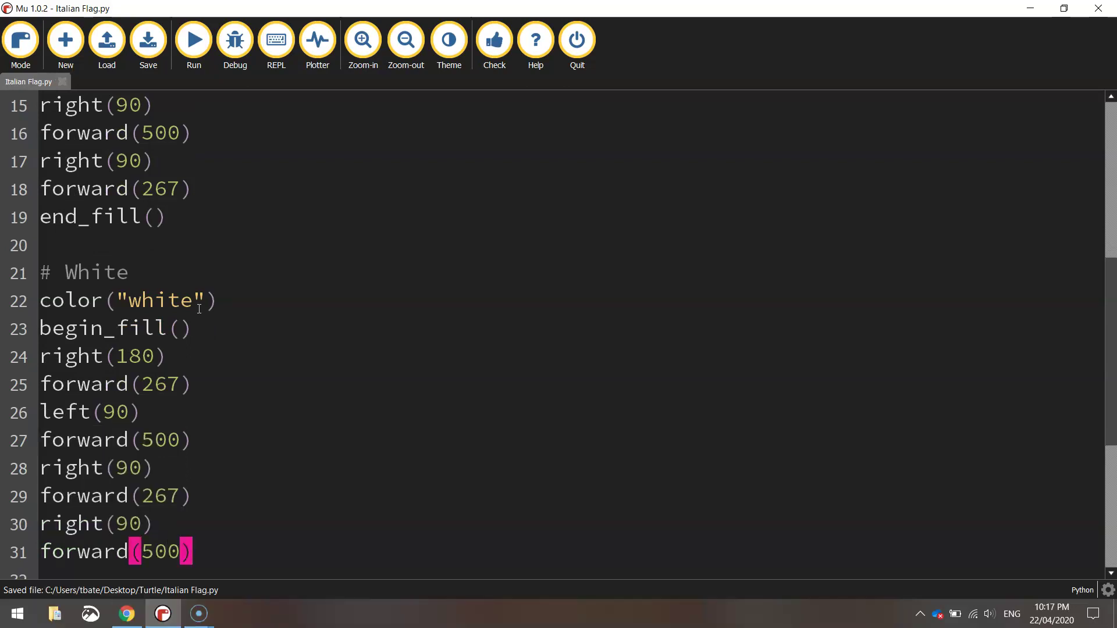
pyautogui.write('end_fill(')
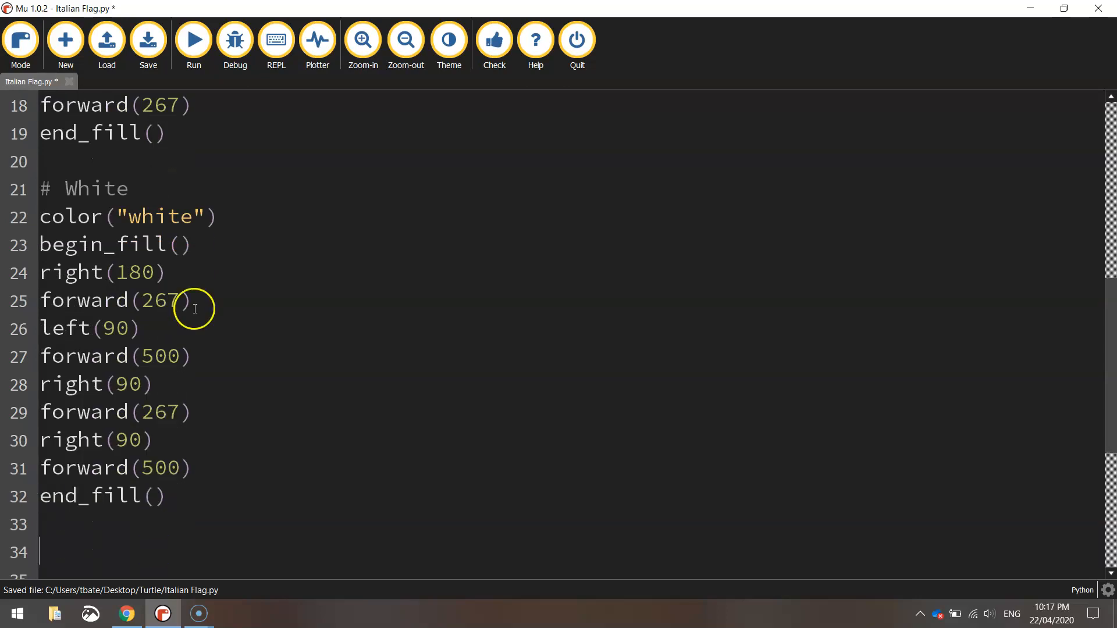
pyautogui.moveTo(160, 478)
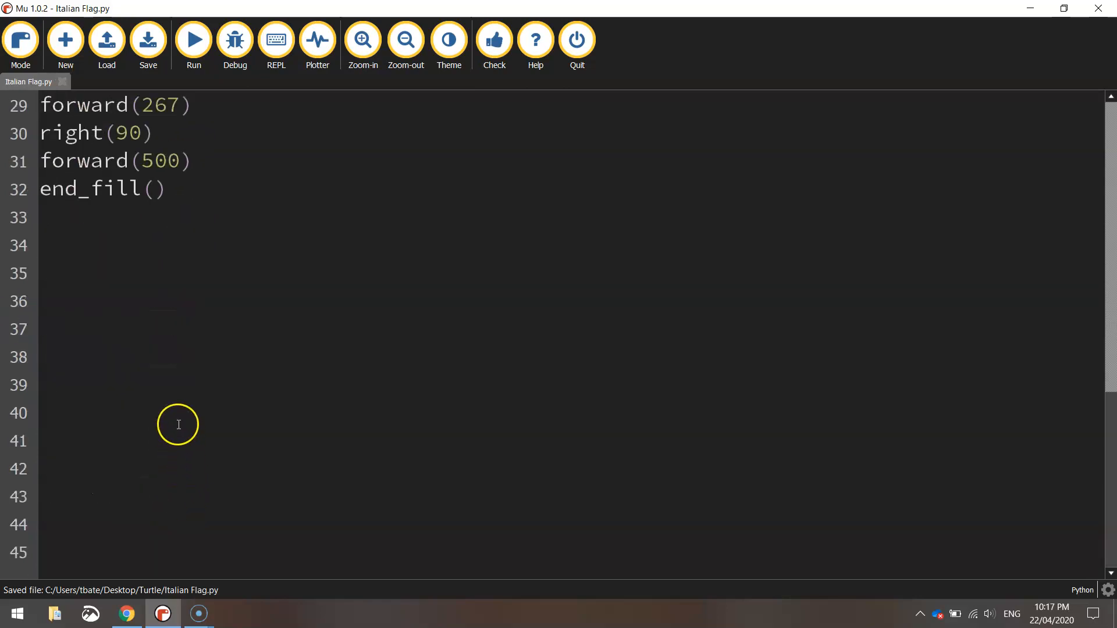
pyautogui.moveTo(179, 420)
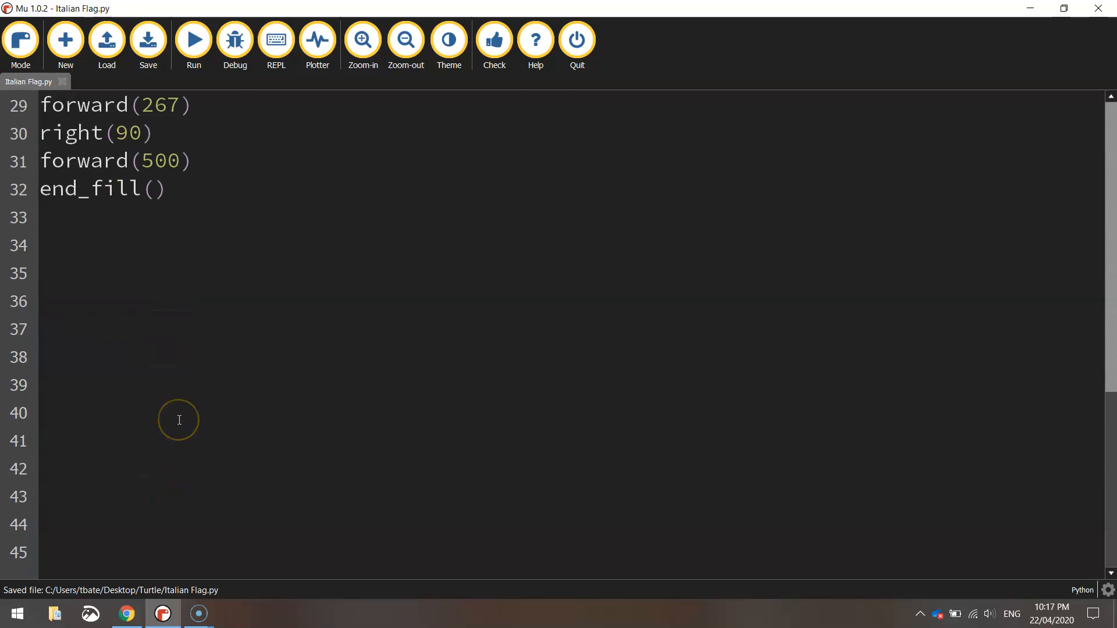
# Add a '# Red' comment with color("red") and begin_fill().
pyautogui.write('# Red')
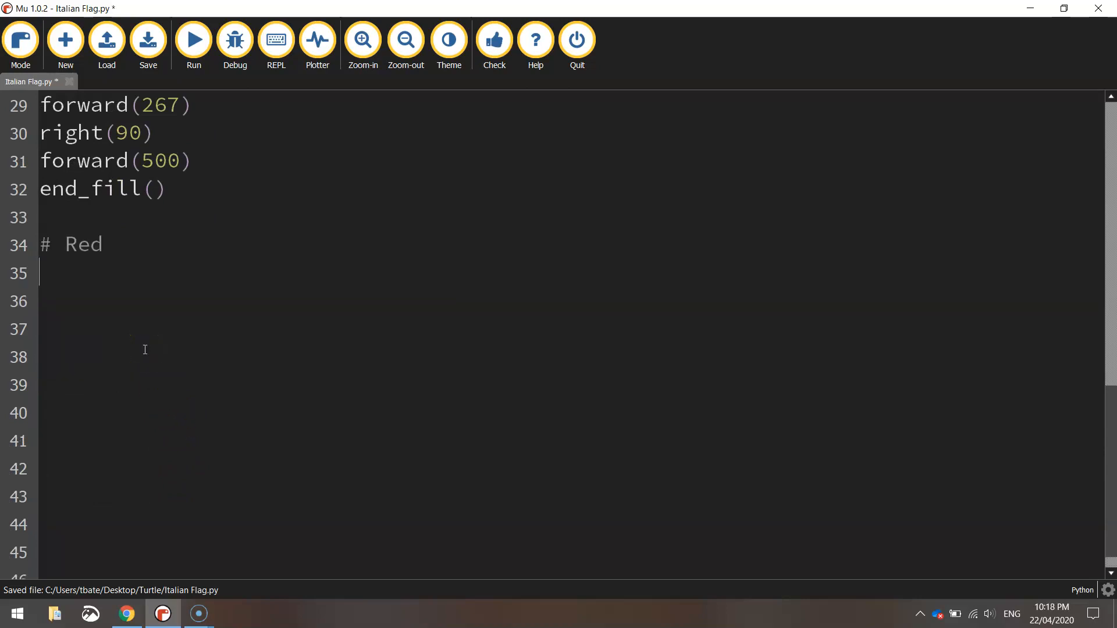
pyautogui.write('color("')
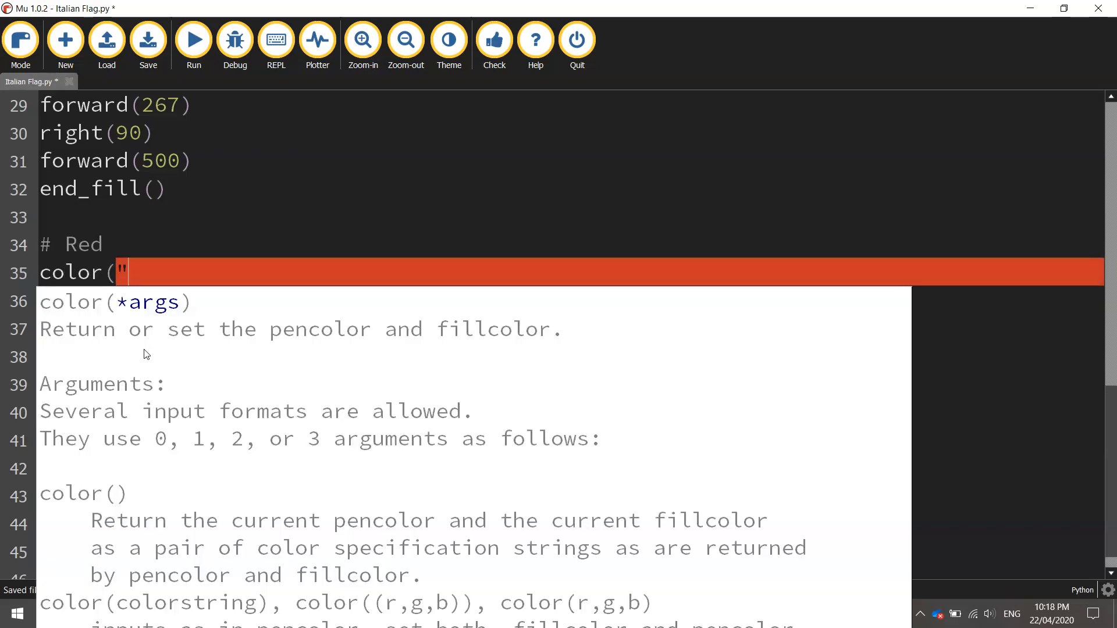
pyautogui.write('red")')
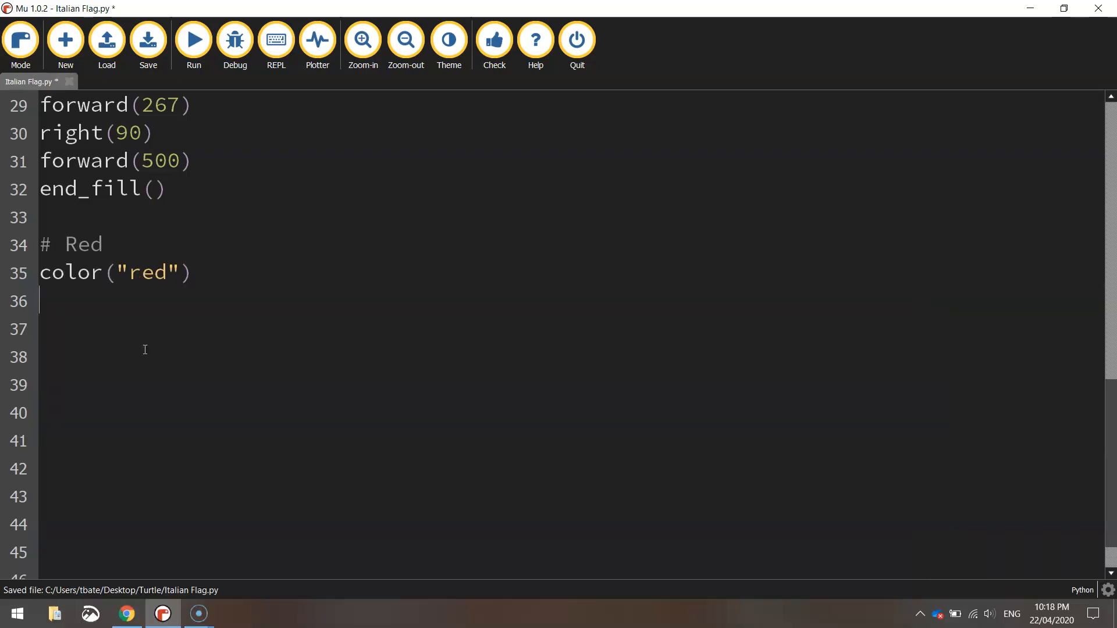
pyautogui.doubleClick(83, 244)
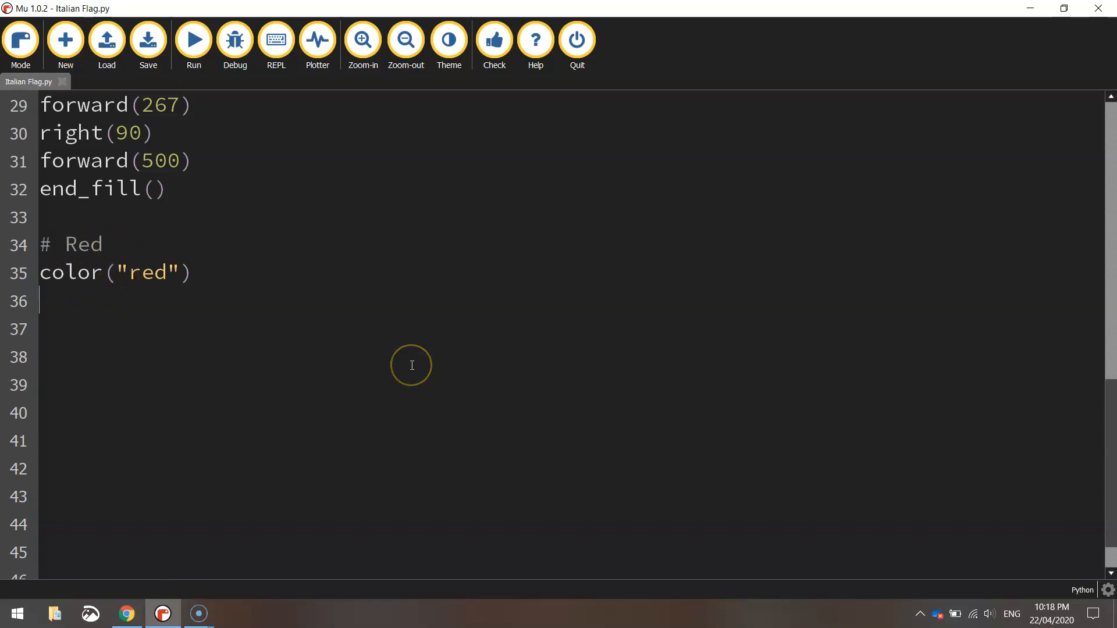
pyautogui.moveTo(117, 318)
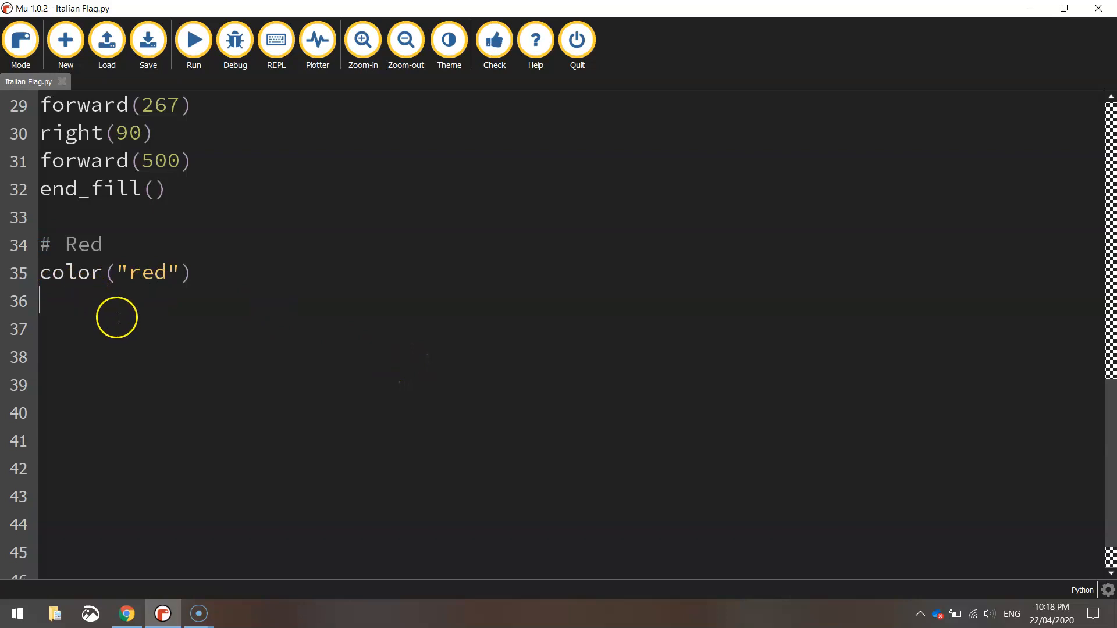
pyautogui.write('begin_fill')
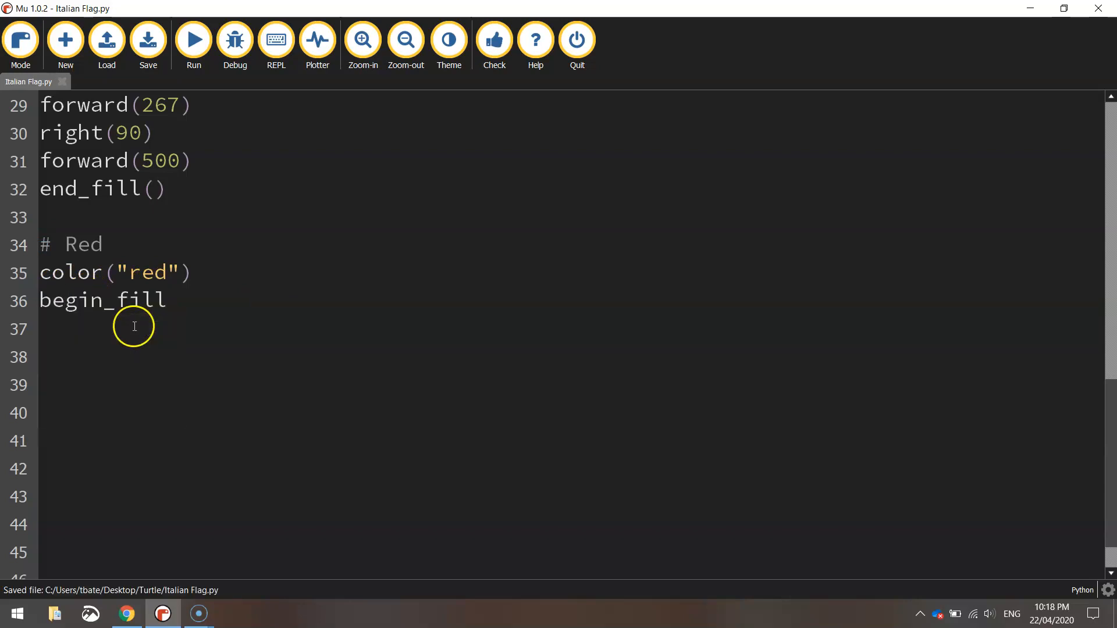
pyautogui.write('()')
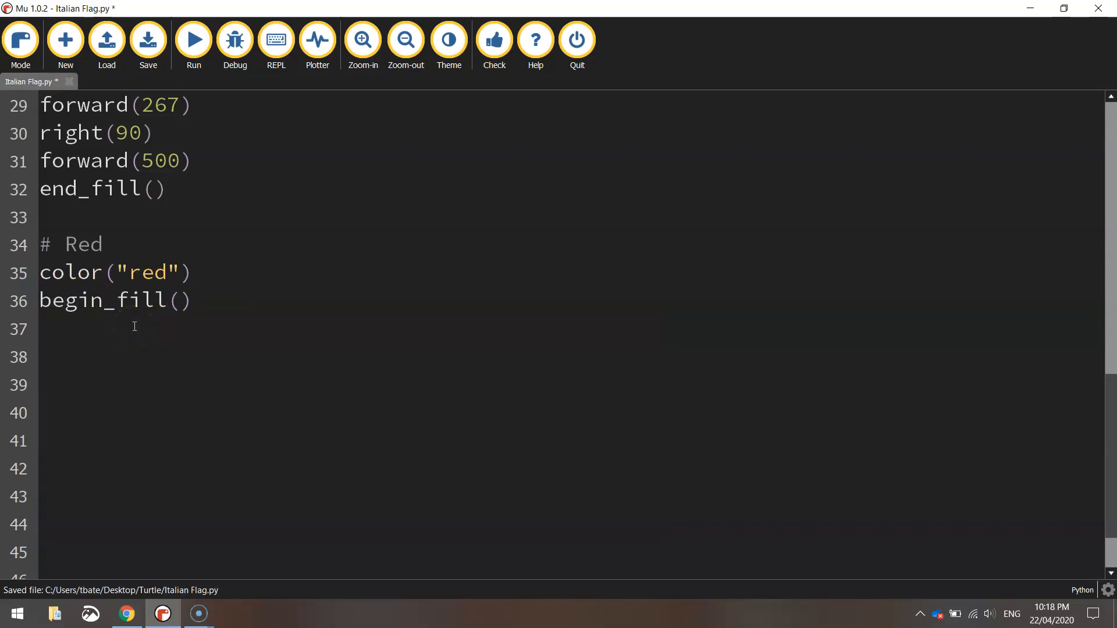
# Trace left 90, forward 267, left 90, forward 500, left 90, forward 267, then end_fill() and hideturtle().
pyautogui.write('left(90)')
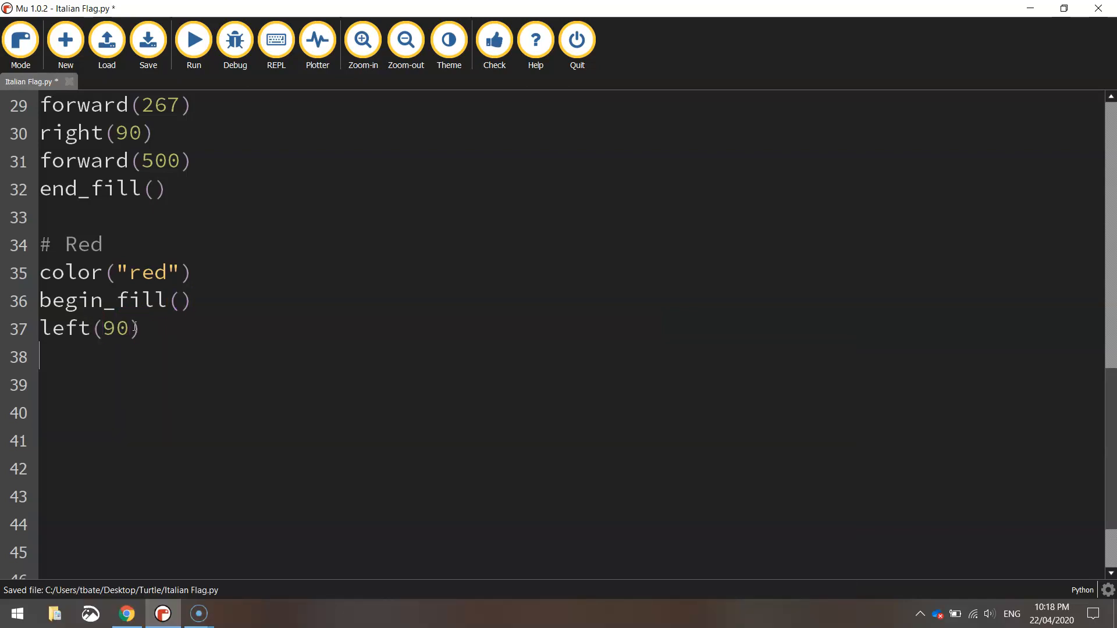
pyautogui.write('forward(267')
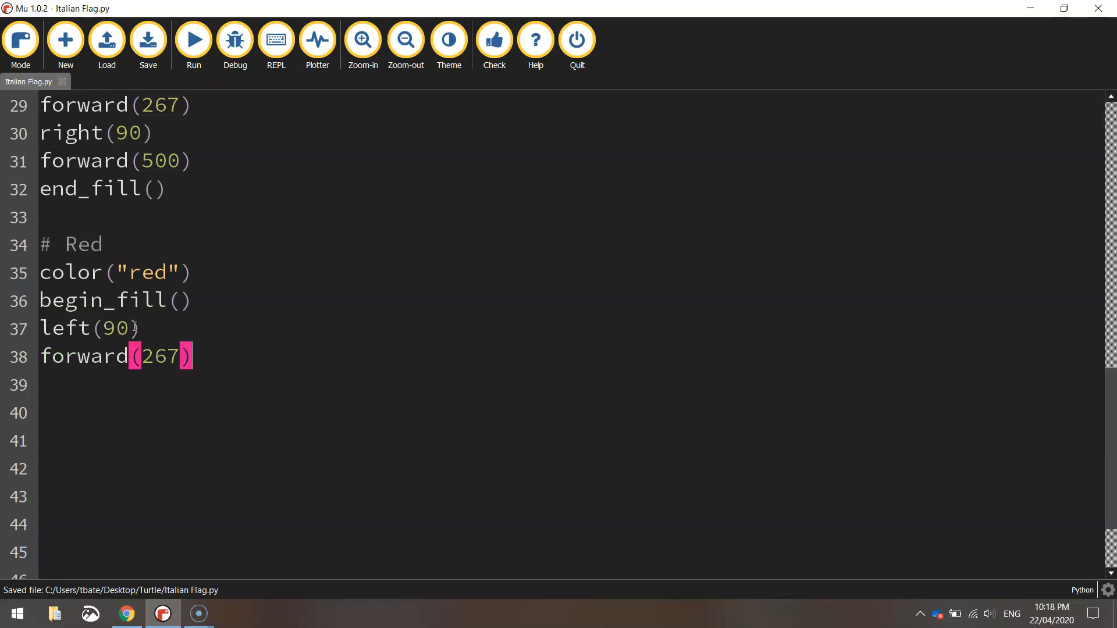
pyautogui.write('left(90')
pyautogui.click(567, 413)
pyautogui.write('for')
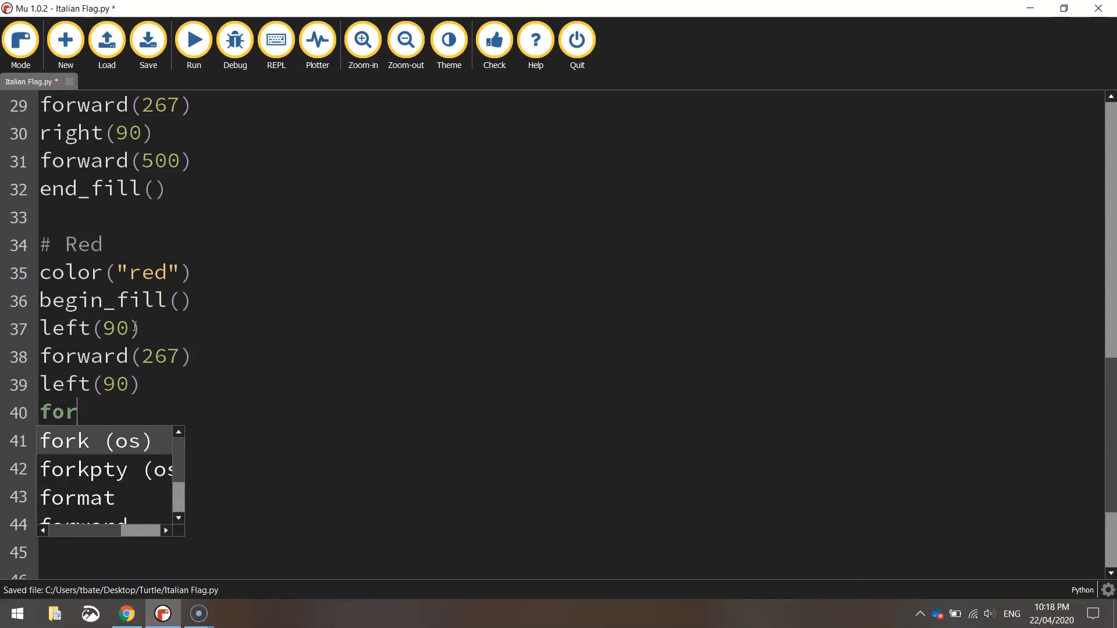
pyautogui.write('ward(500)')
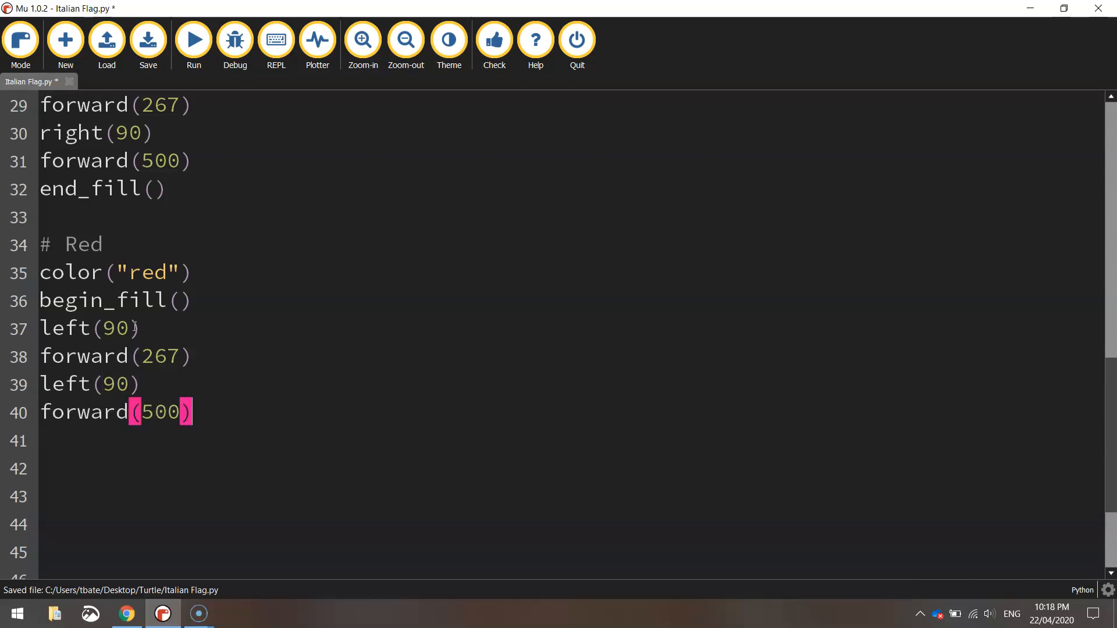
pyautogui.write('left(90')
pyautogui.click(279, 468)
pyautogui.write('forward(267')
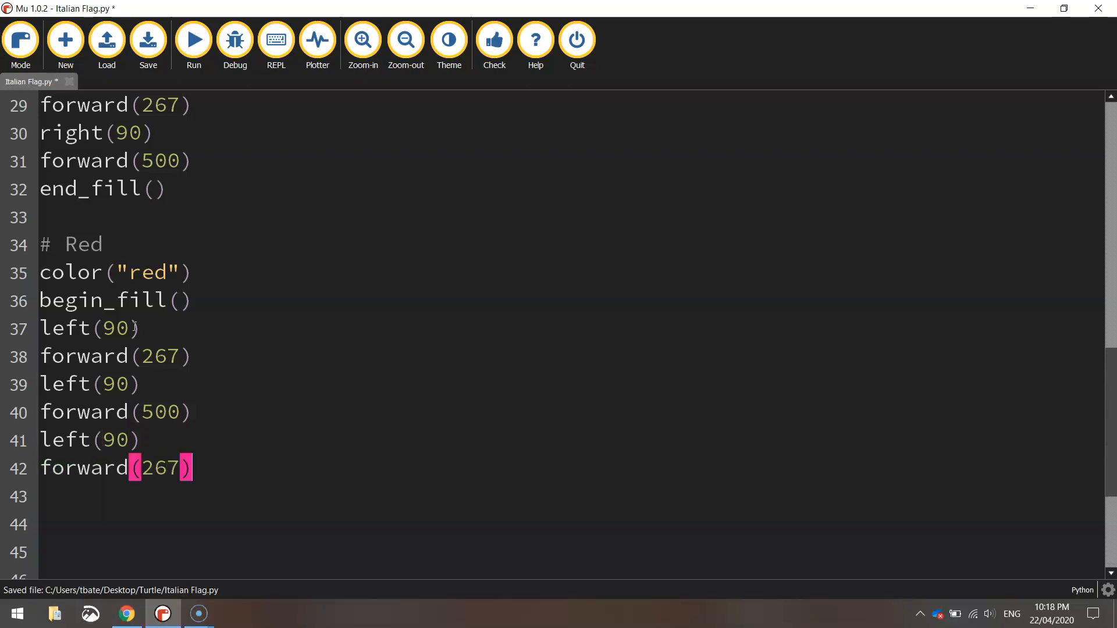
pyautogui.write('end_fill')
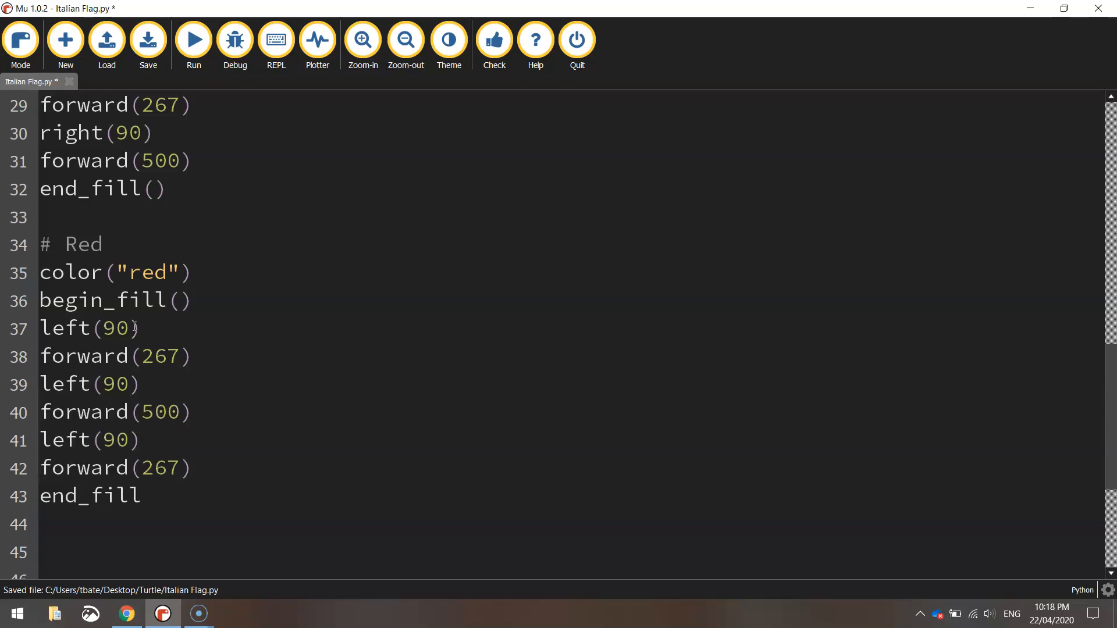
pyautogui.write('hideturtle(')
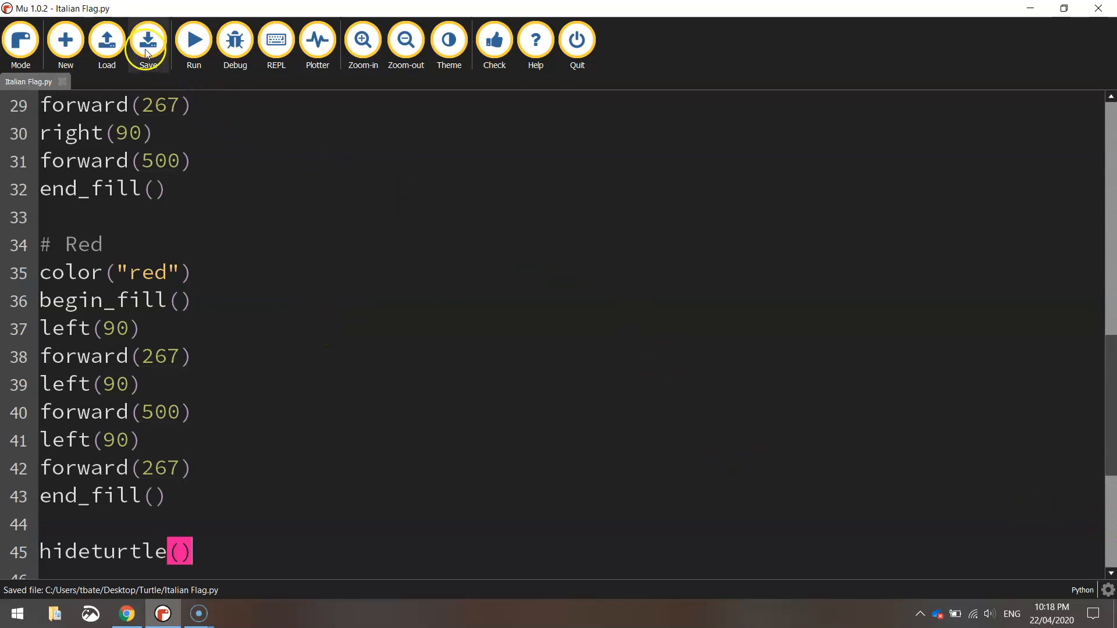
pyautogui.moveTo(193, 40)
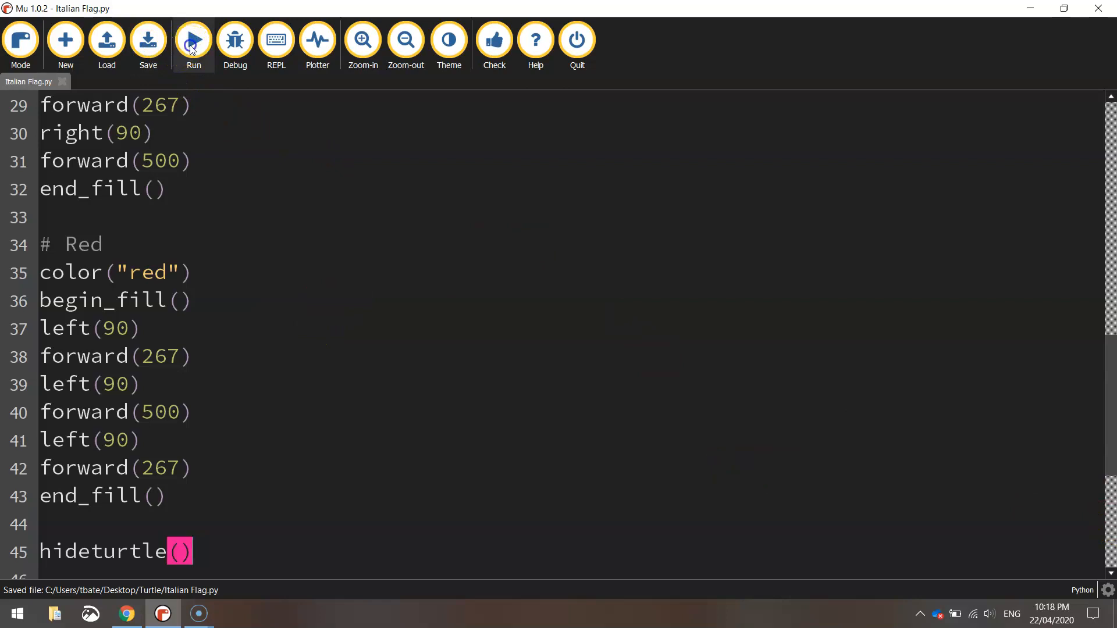
# Run the saved script to draw the complete green, white and red flag.
pyautogui.click(194, 40)
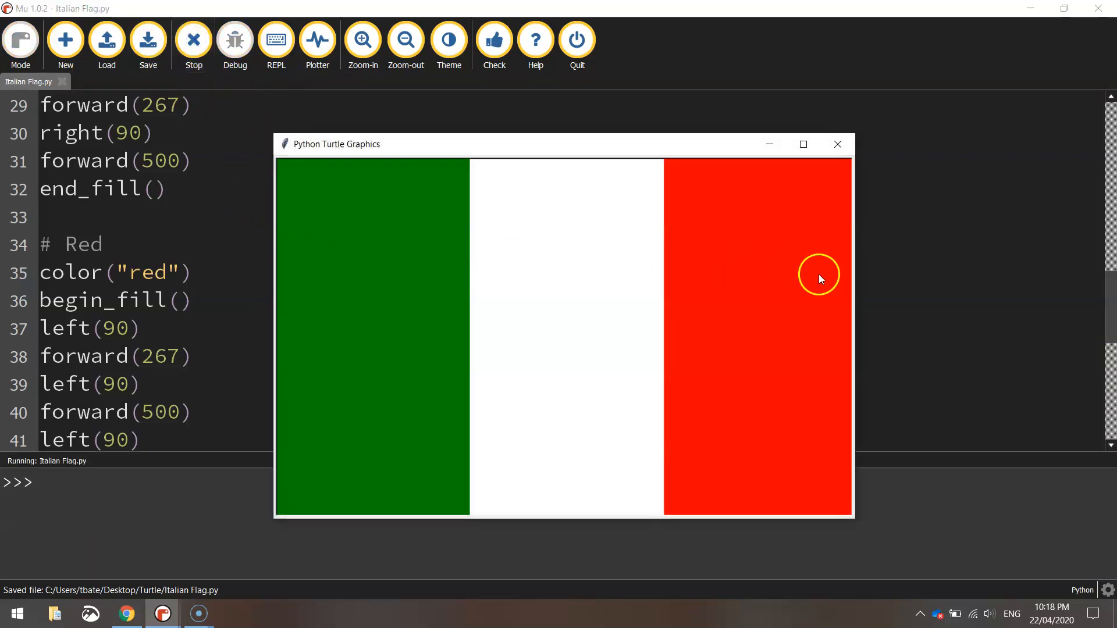
pyautogui.moveTo(806, 253)
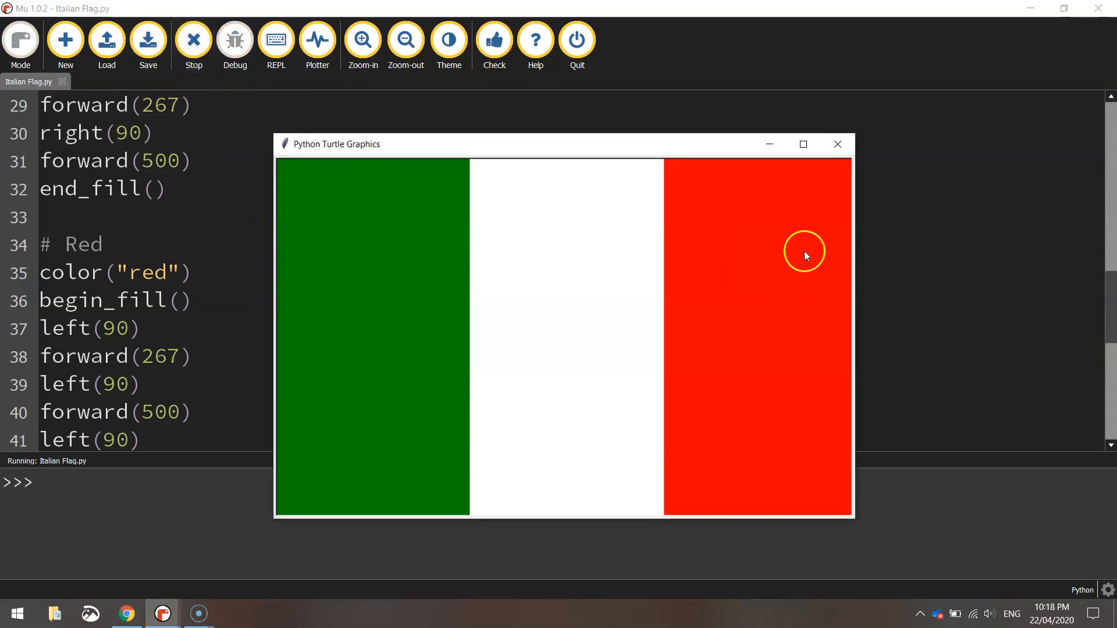
pyautogui.moveTo(300, 351)
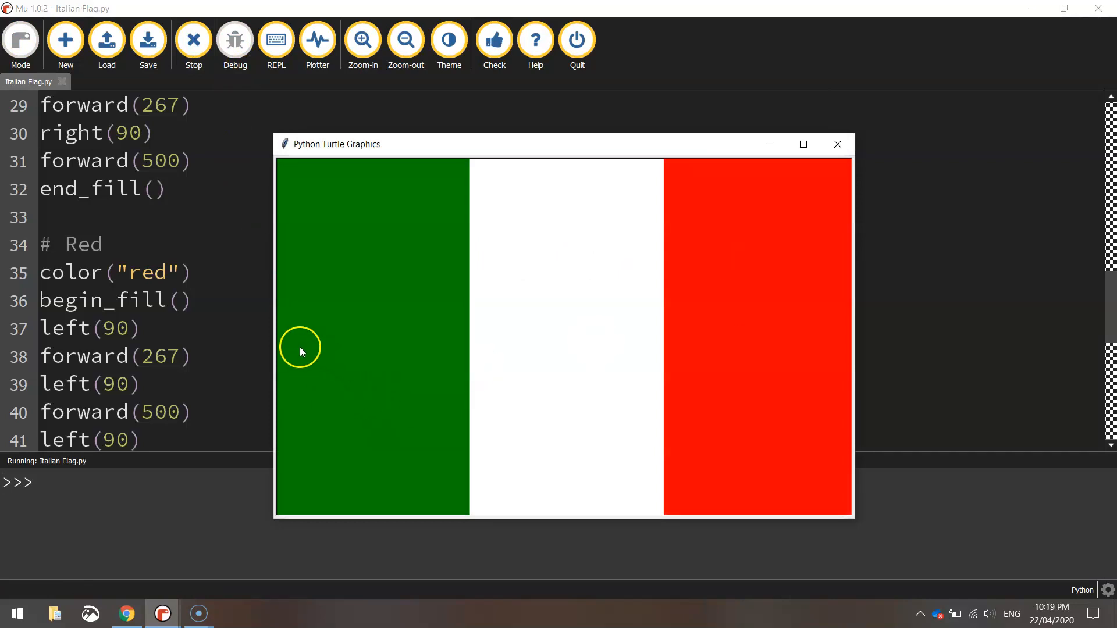